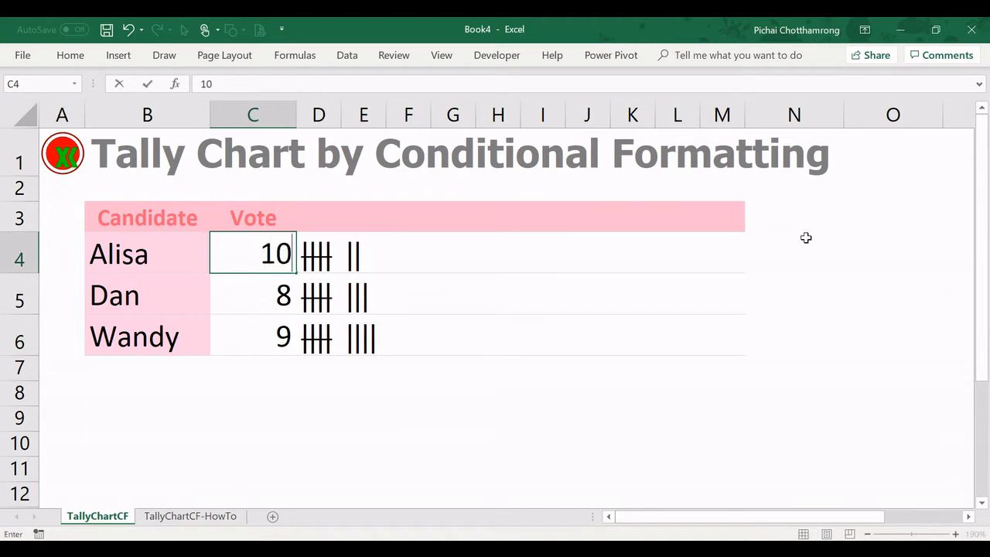
# - Bring up the TallyChartCF-Demo sheet showing tally marks for 50, 42 and 33 votes
pyautogui.write('15')
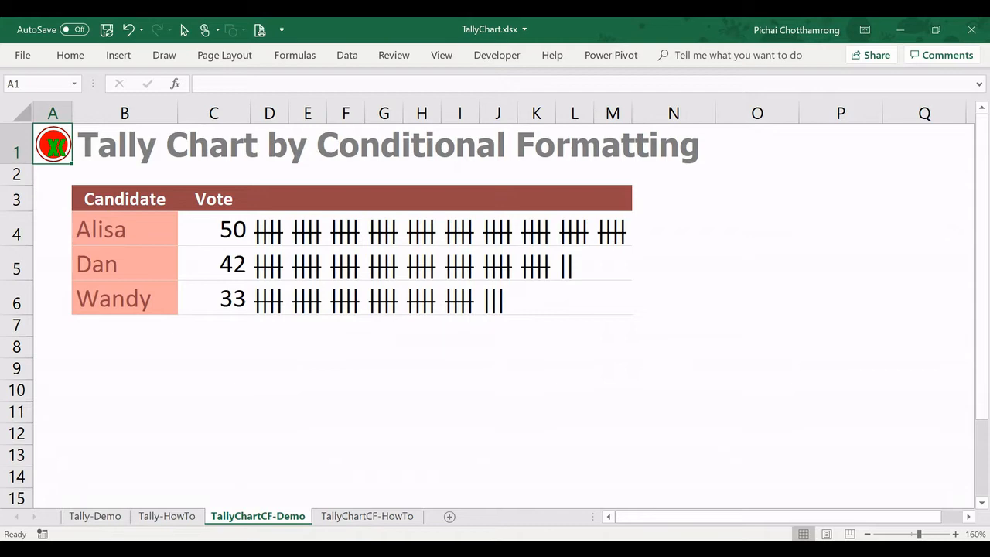
pyautogui.moveTo(96, 517)
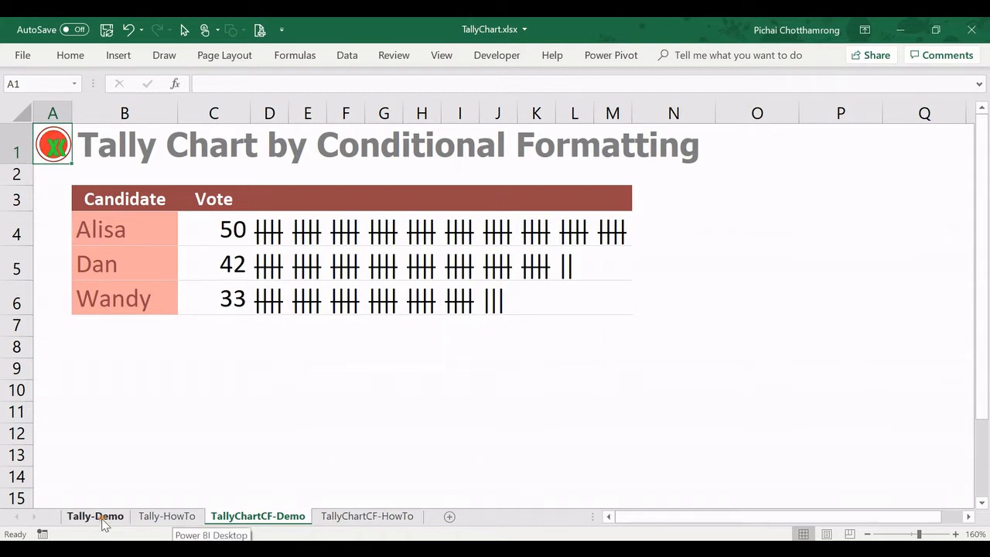
pyautogui.click(96, 516)
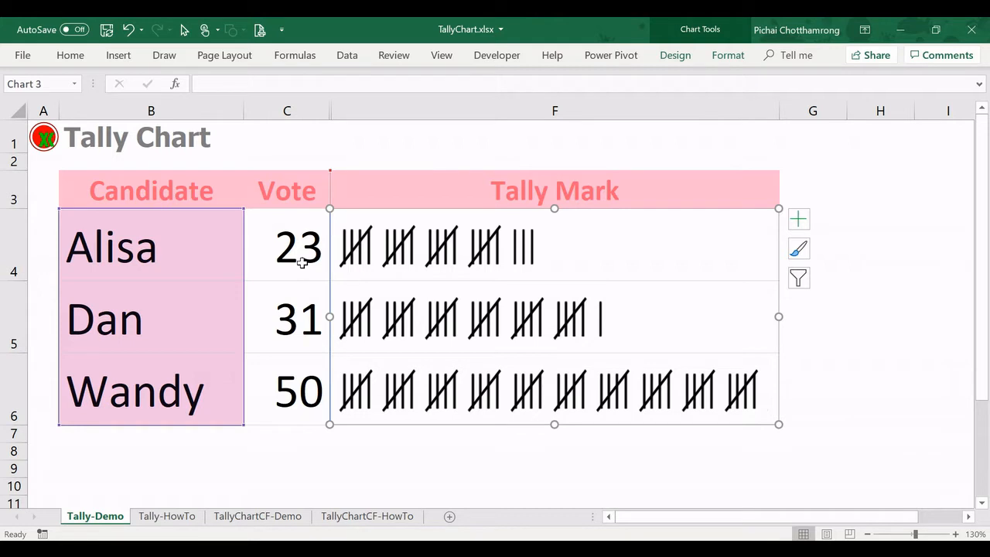
pyautogui.moveTo(313, 285)
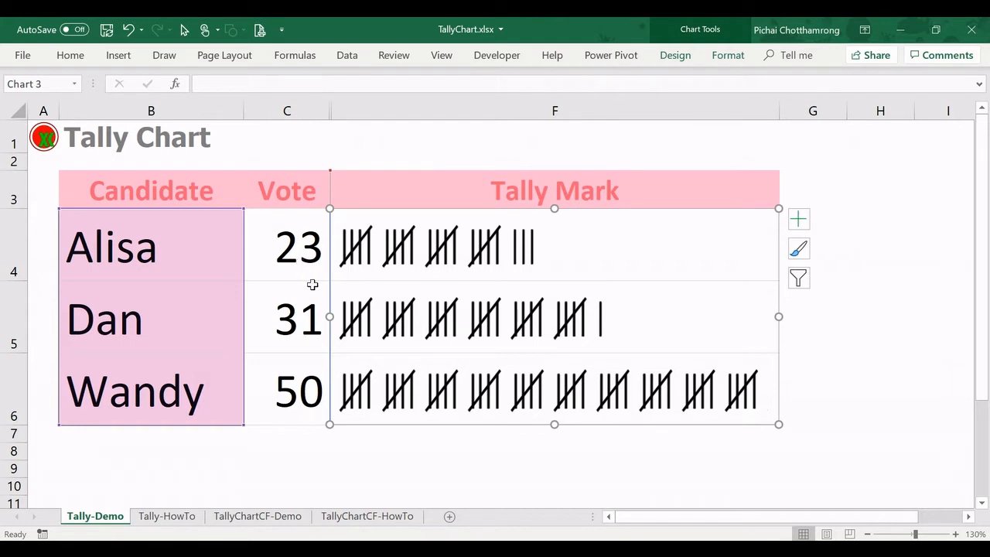
pyautogui.click(257, 517)
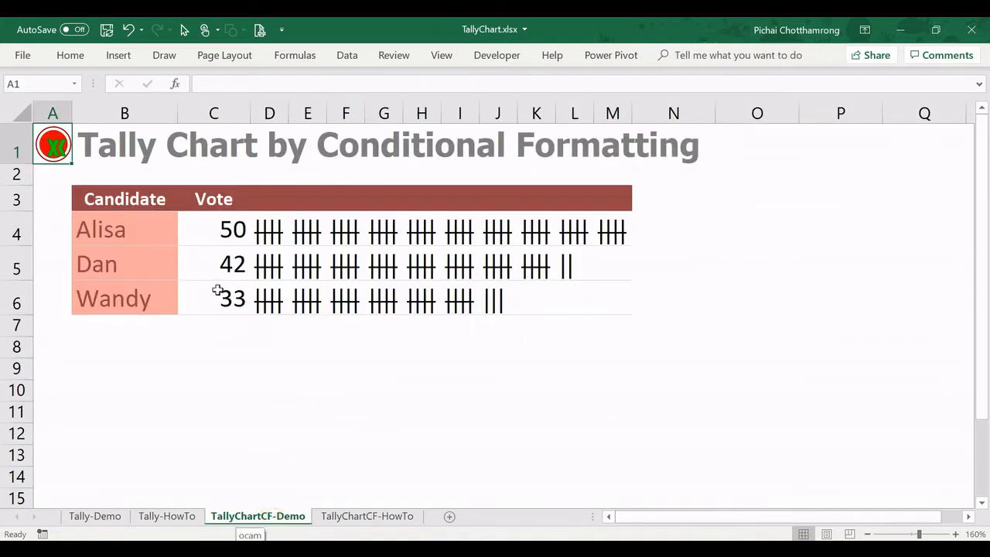
pyautogui.click(232, 229)
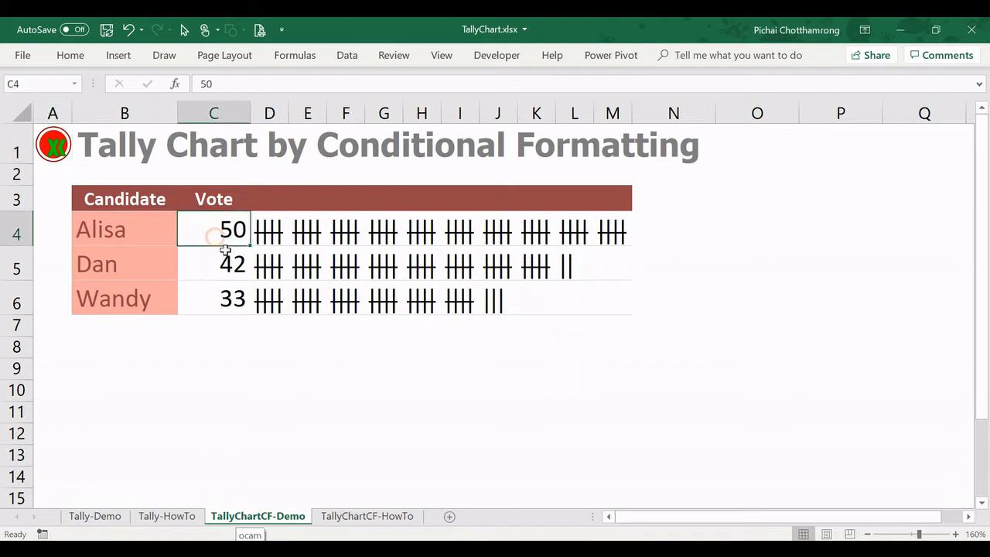
pyautogui.click(269, 229)
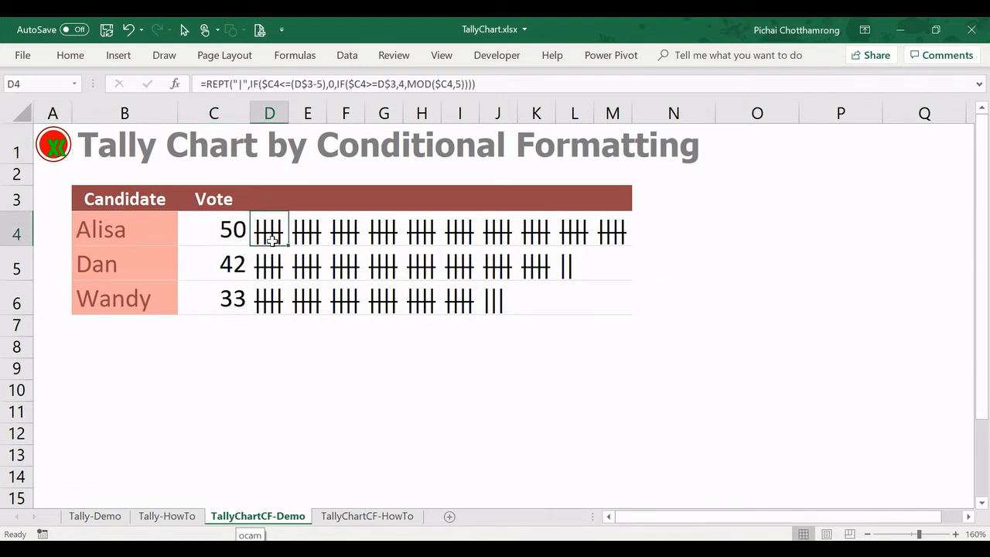
pyautogui.moveTo(607, 173)
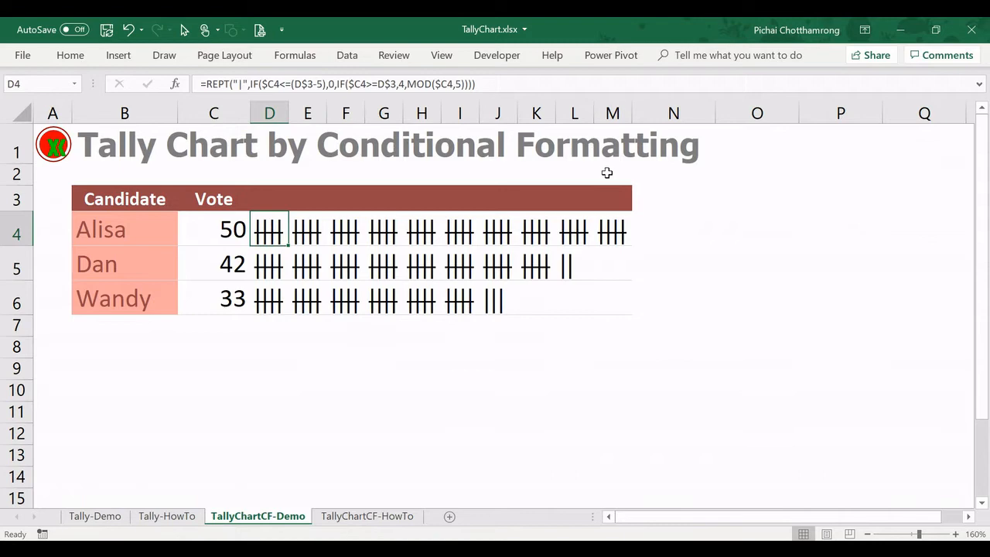
pyautogui.moveTo(257, 532)
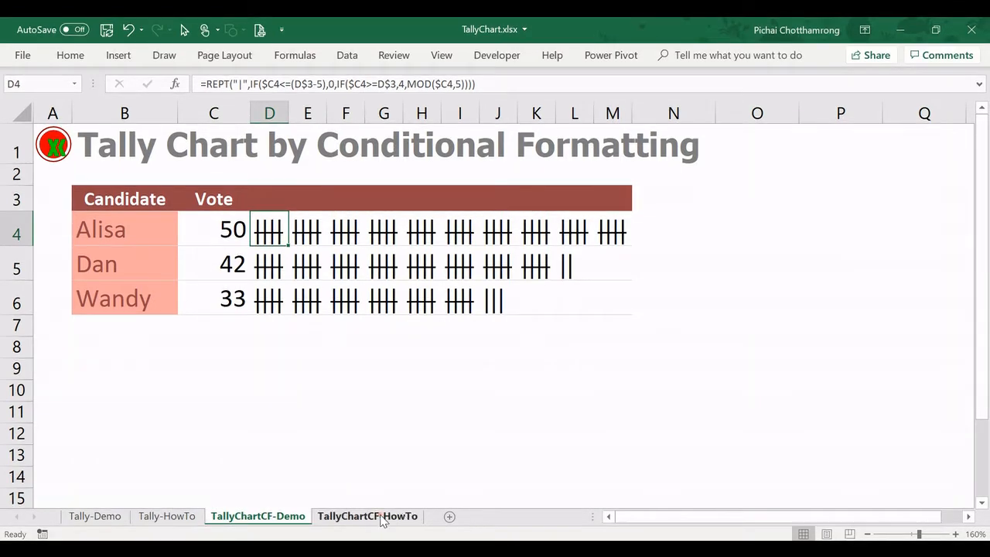
# - On the TallyChartCF-HowTo sheet, enter four vertical bars in Alisa's tally cell D4
pyautogui.click(367, 517)
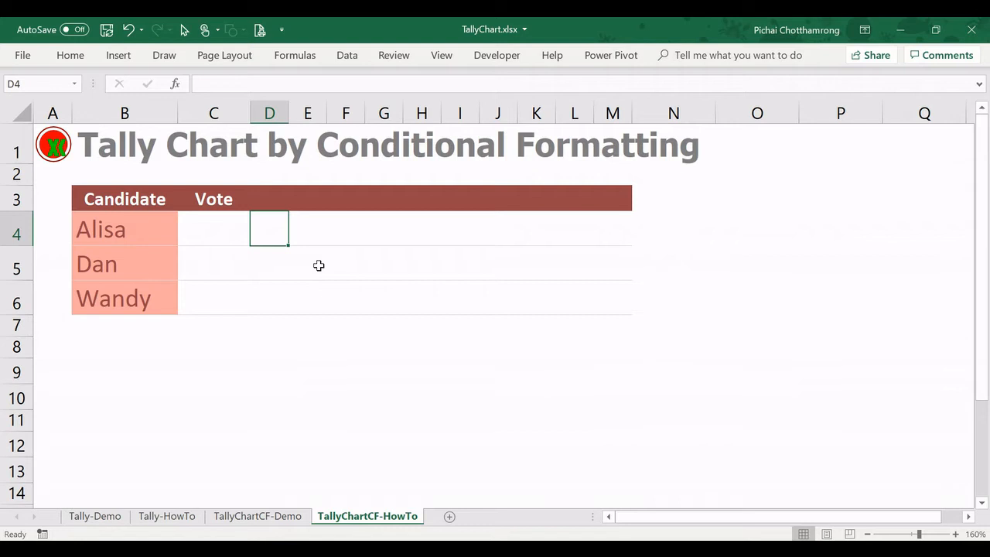
pyautogui.doubleClick(270, 229)
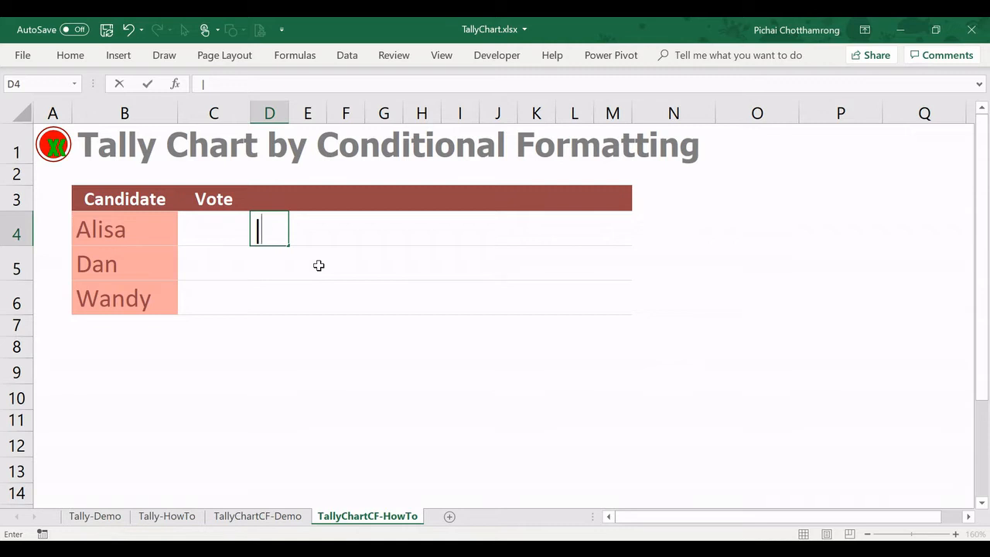
pyautogui.write('||||')
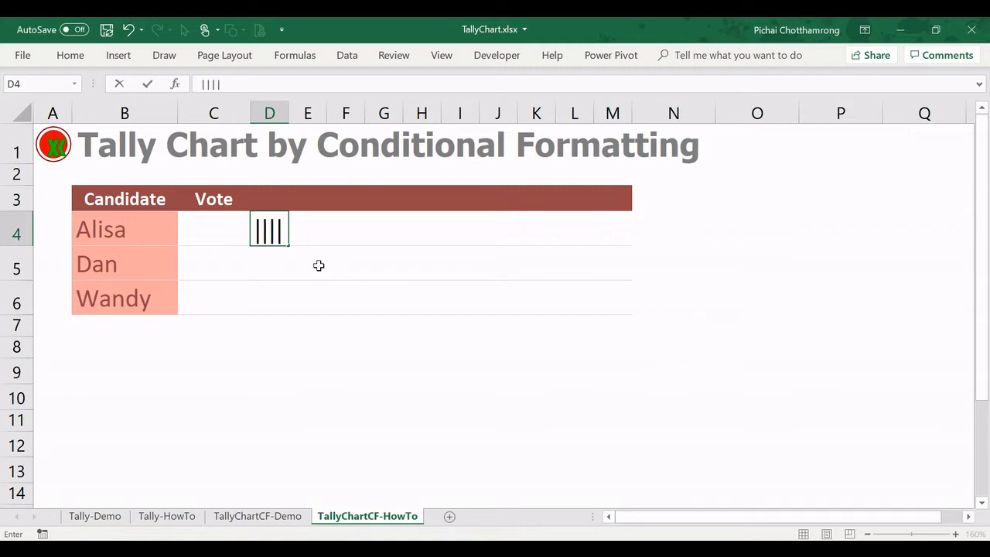
pyautogui.press('Return')
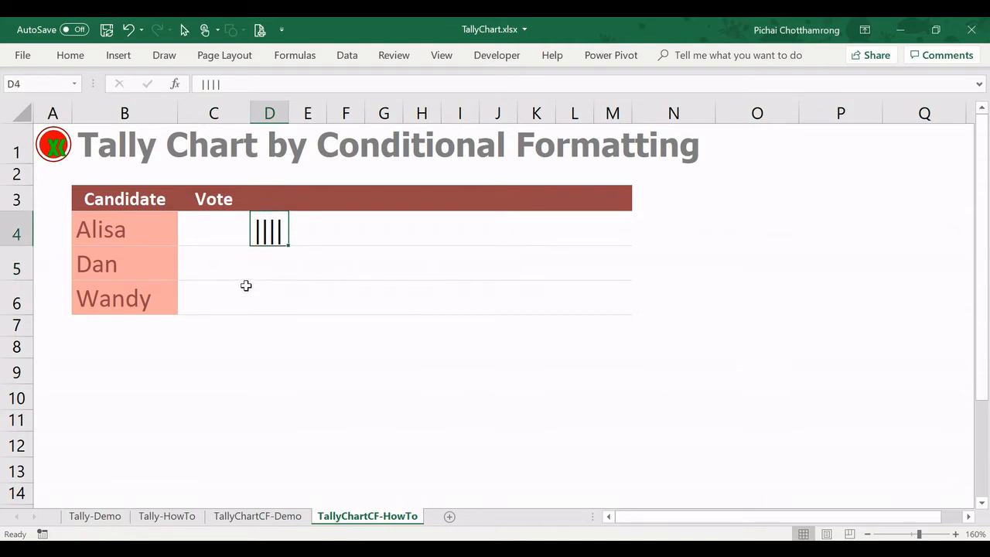
pyautogui.moveTo(291, 281)
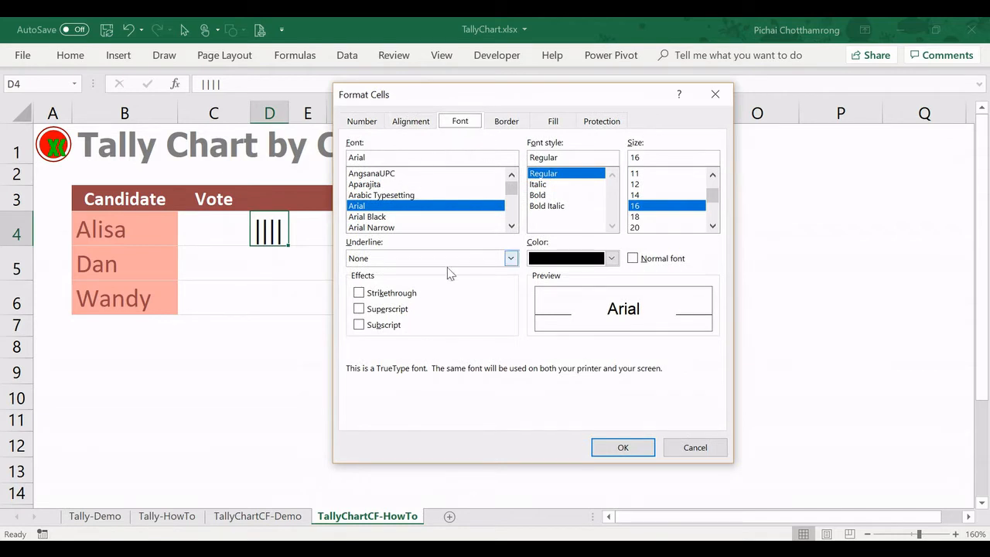
# - Strike through the four bars in D4 to show a group of five, then return to D4 to clear it
pyautogui.click(359, 292)
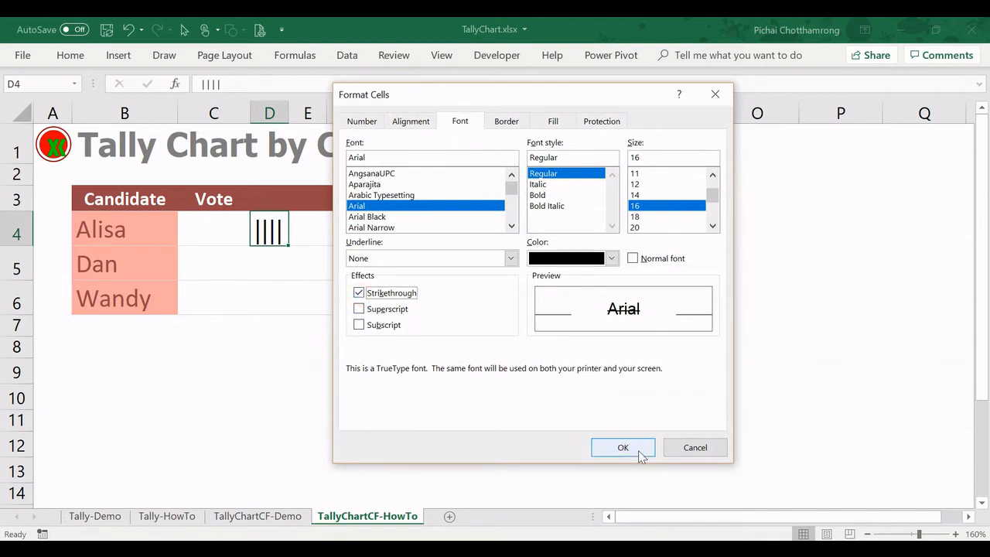
pyautogui.click(622, 447)
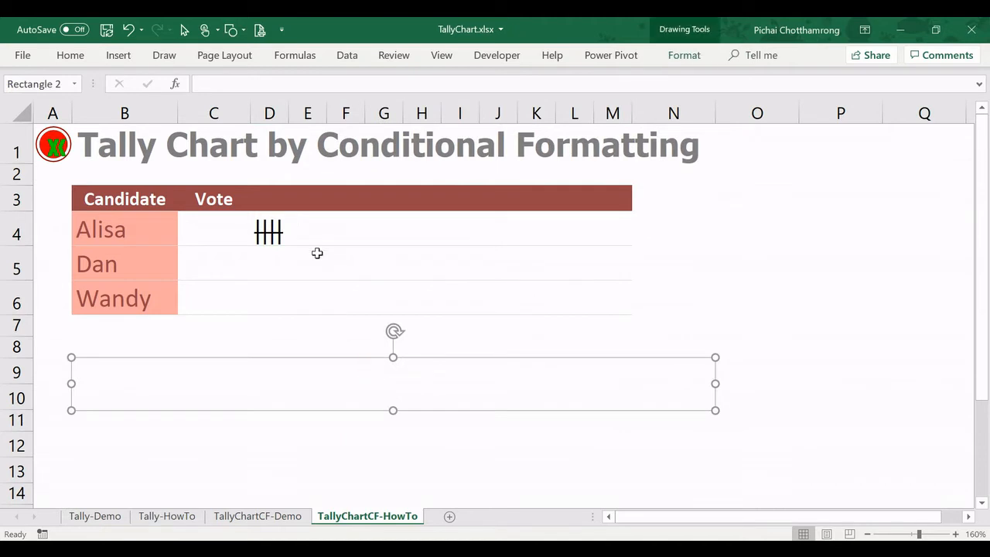
pyautogui.click(306, 229)
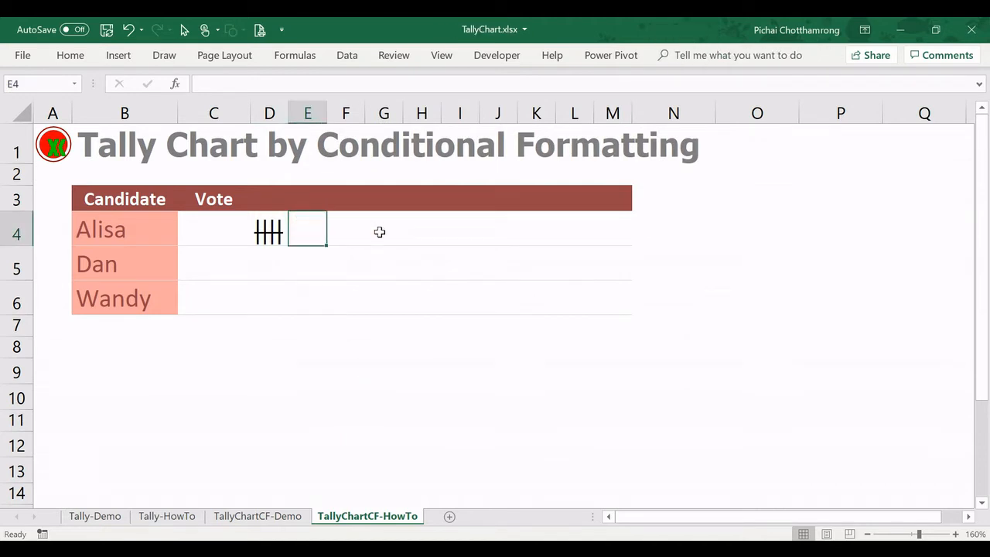
pyautogui.click(269, 229)
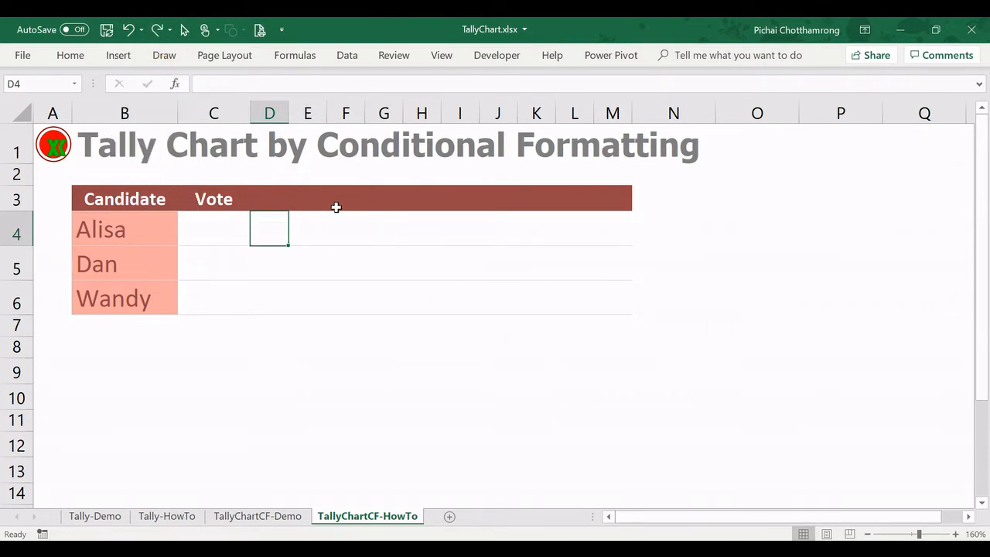
# - Enter a vote count of 3 in Alisa's vote cell C4
pyautogui.click(213, 229)
pyautogui.write('3')
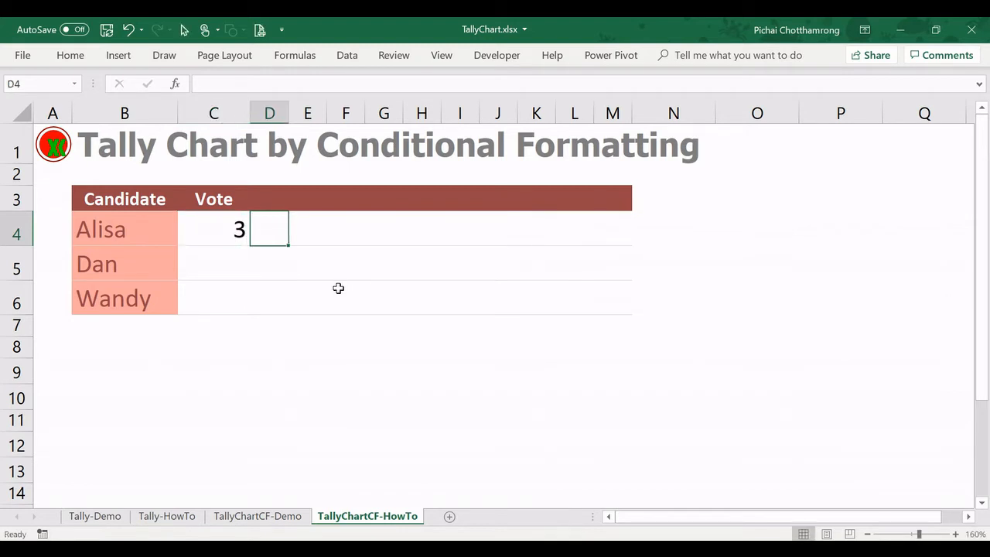
pyautogui.write('|||')
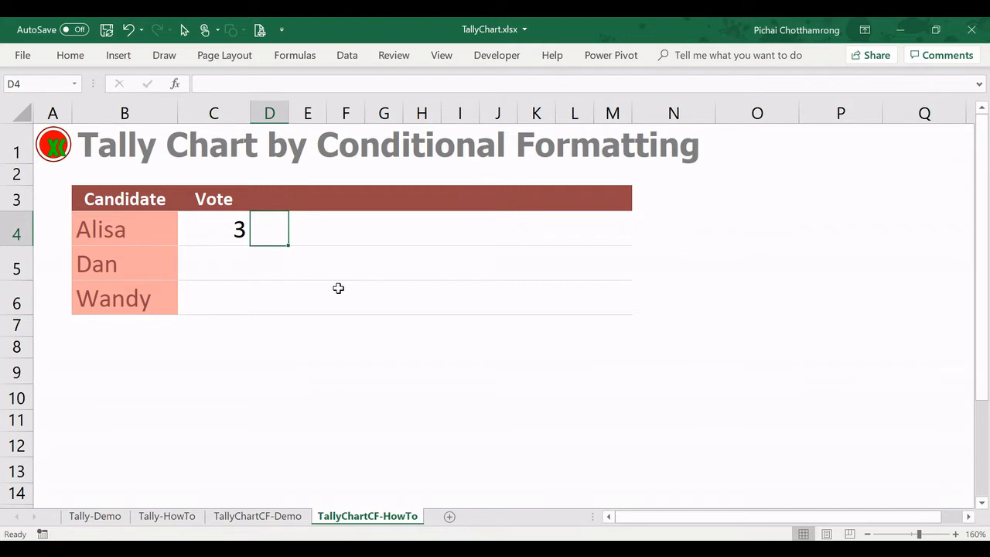
# - Enter =REPT("|",C4) in D4 so bars repeat by Alisa's vote count
pyautogui.write('=')
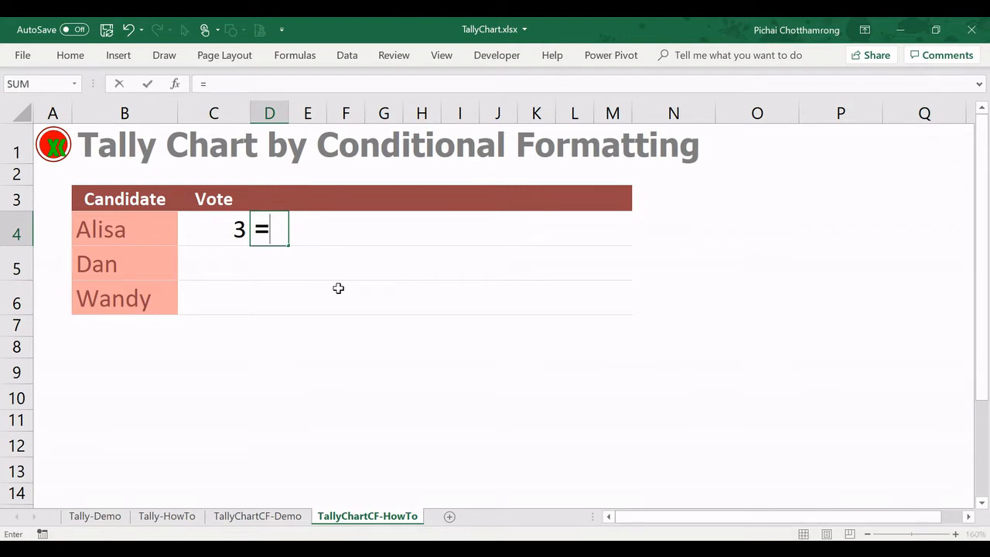
pyautogui.write('REP')
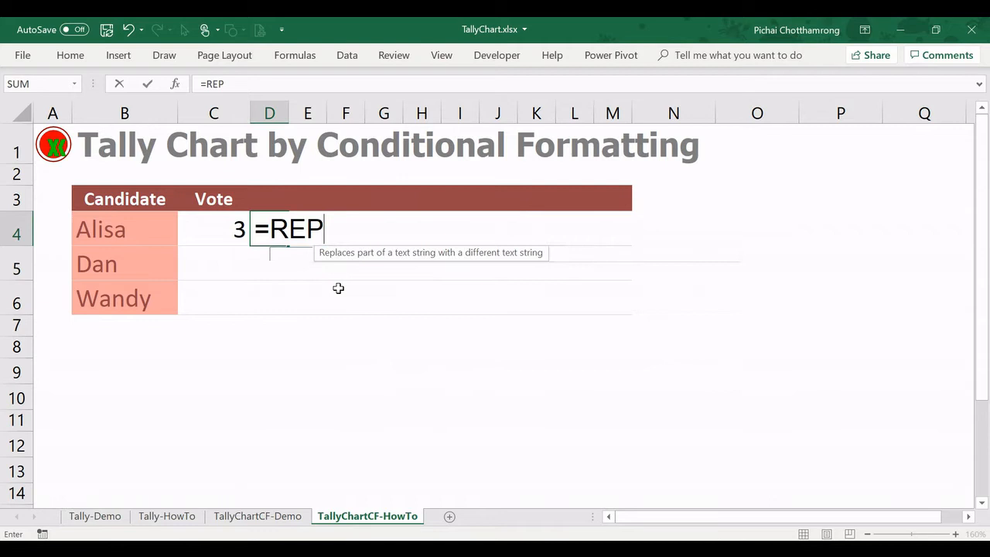
pyautogui.write('T(')
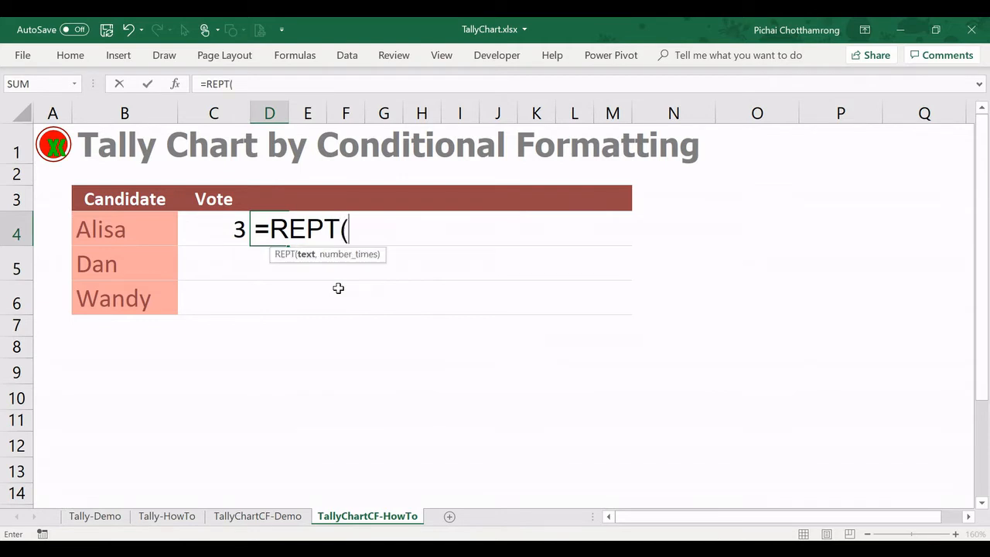
pyautogui.write('"')
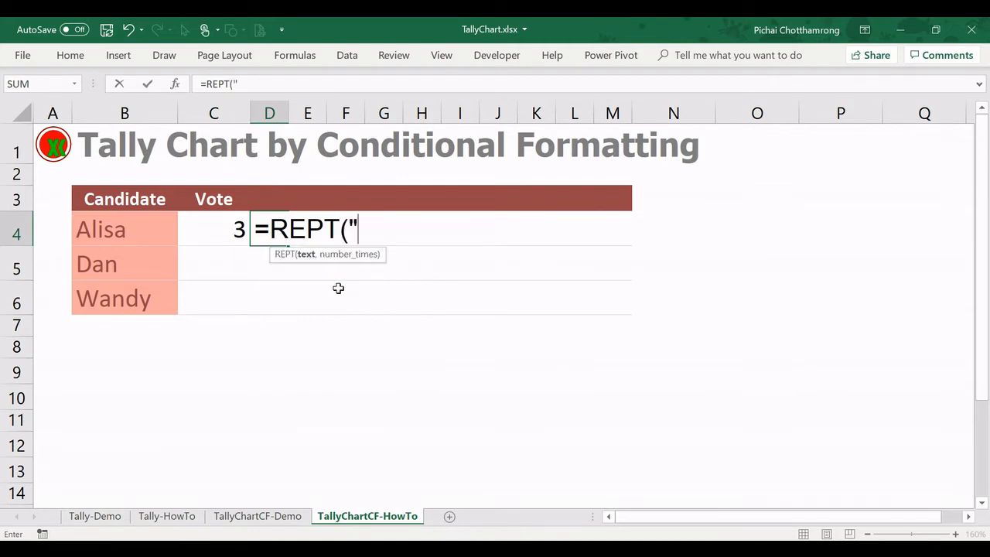
pyautogui.write('|",')
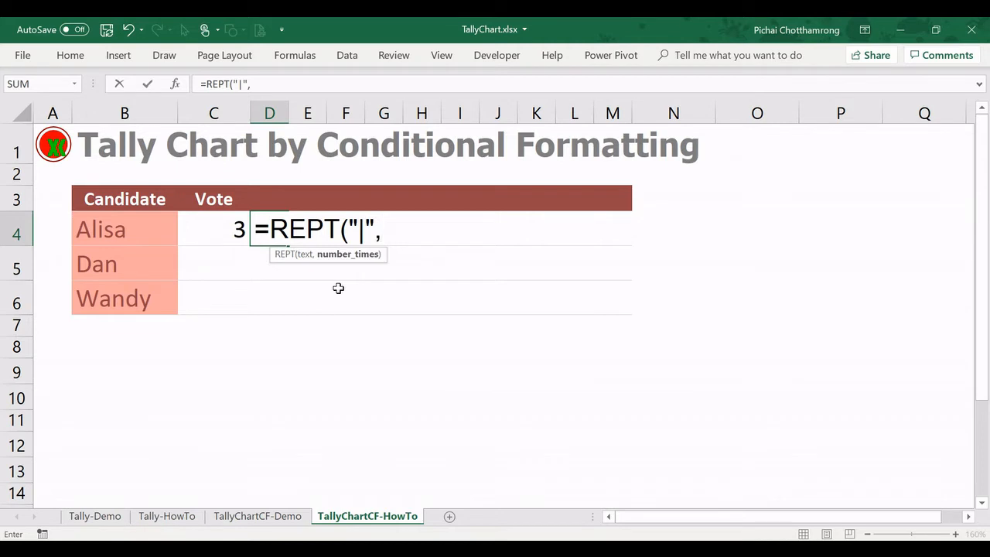
pyautogui.click(213, 229)
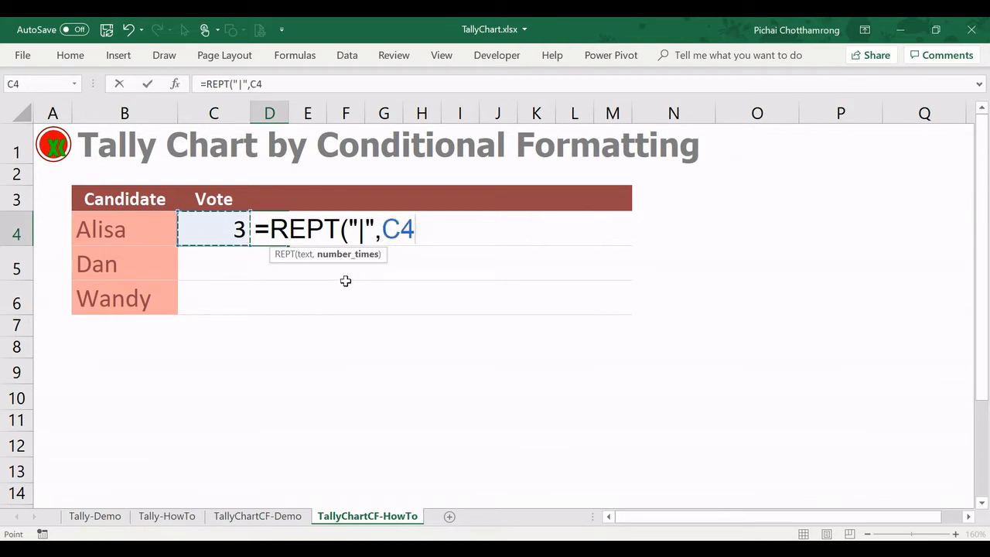
pyautogui.press('Return')
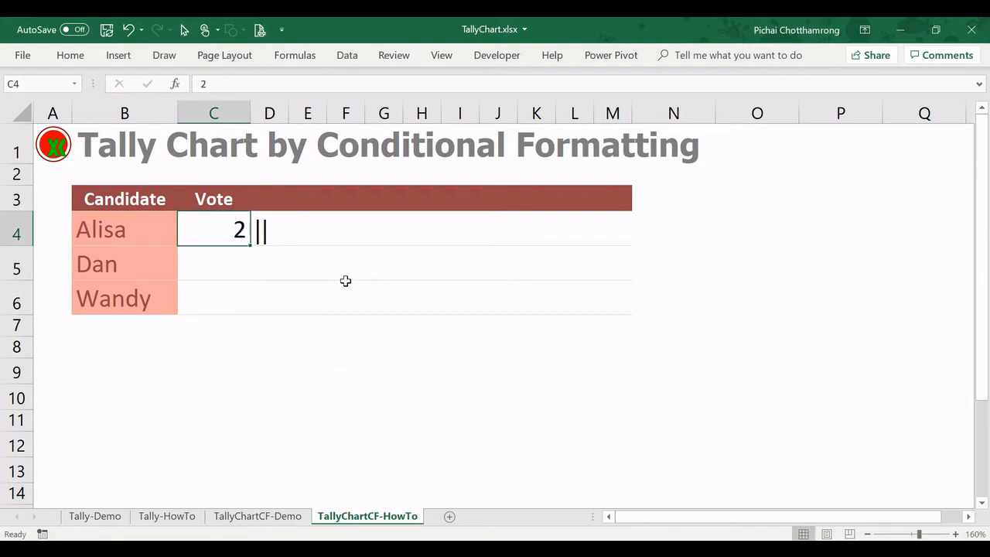
# - Change Alisa's vote count to 5 so five tally bars appear in D4
pyautogui.write('3')
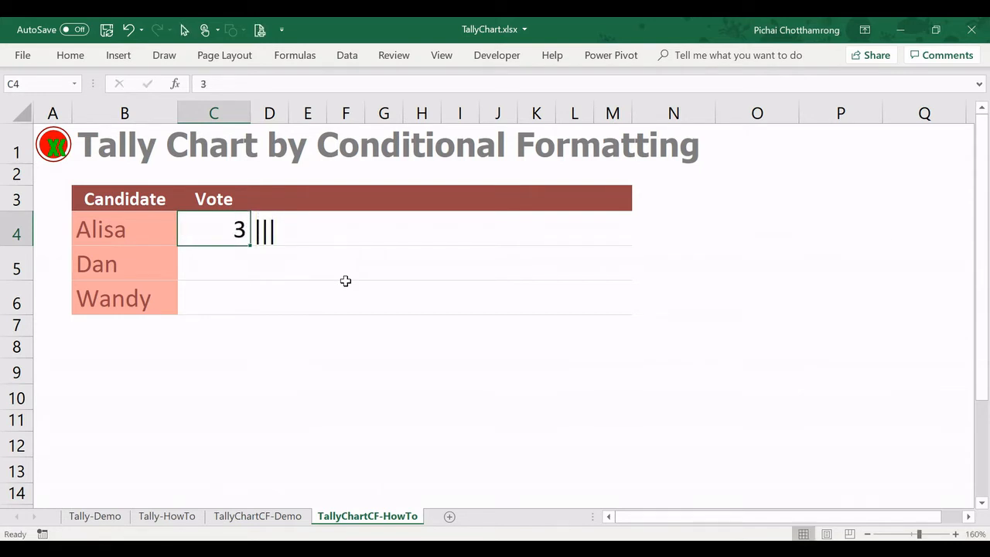
pyautogui.write('5')
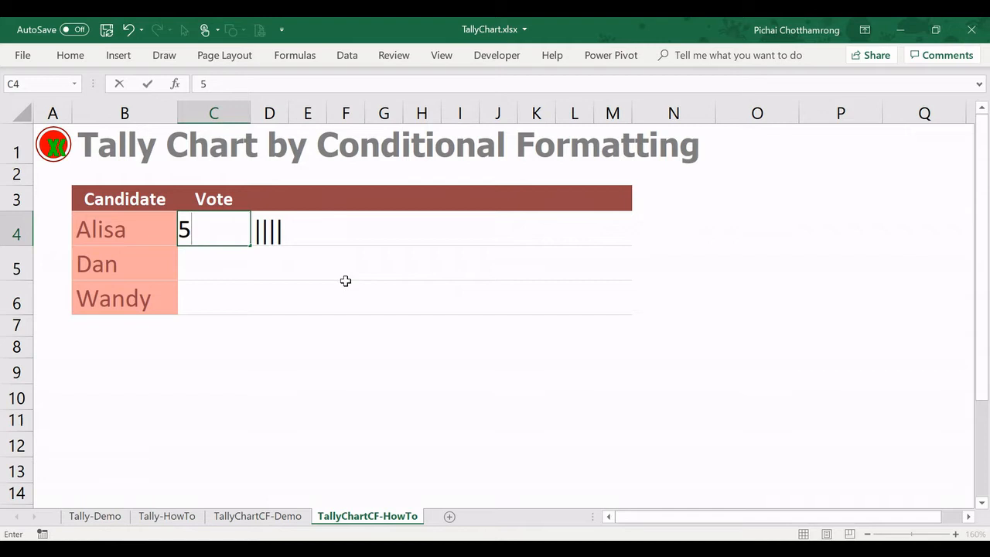
pyautogui.press('Return')
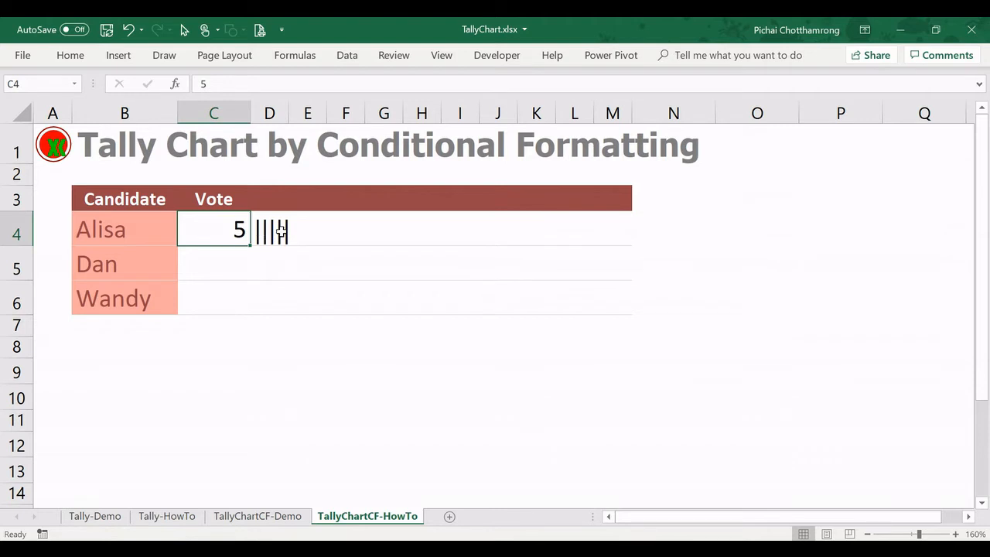
pyautogui.moveTo(300, 252)
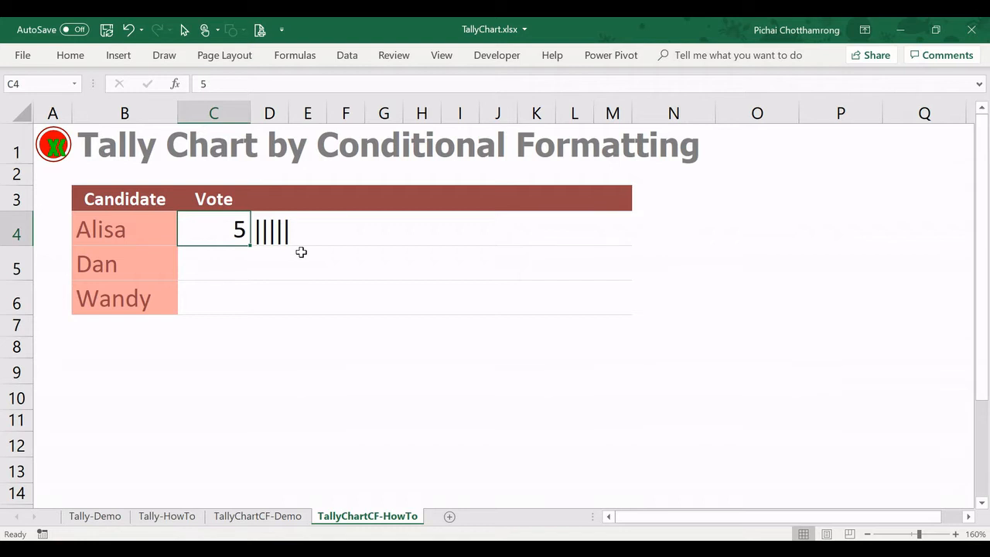
pyautogui.moveTo(334, 235)
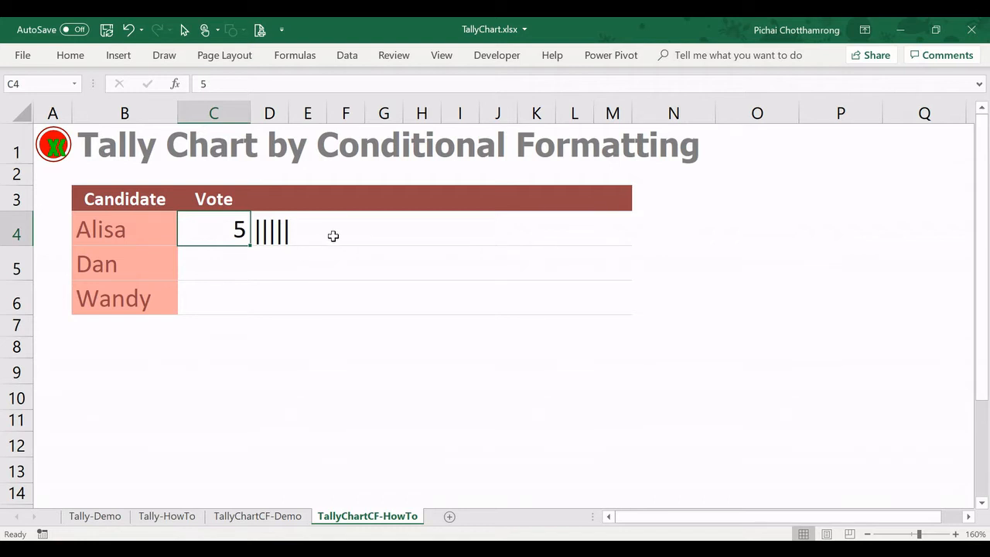
pyautogui.moveTo(306, 229)
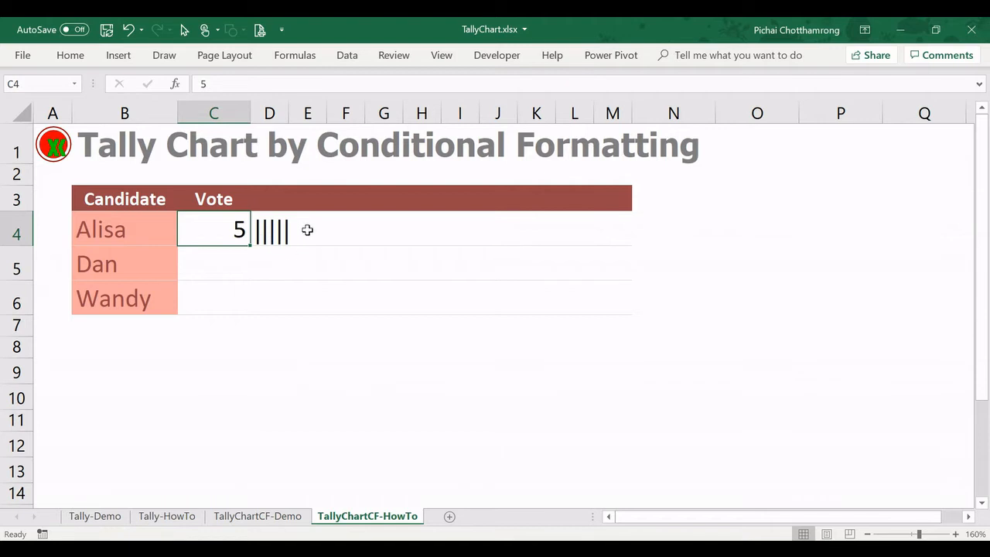
pyautogui.moveTo(346, 278)
pyautogui.write('3')
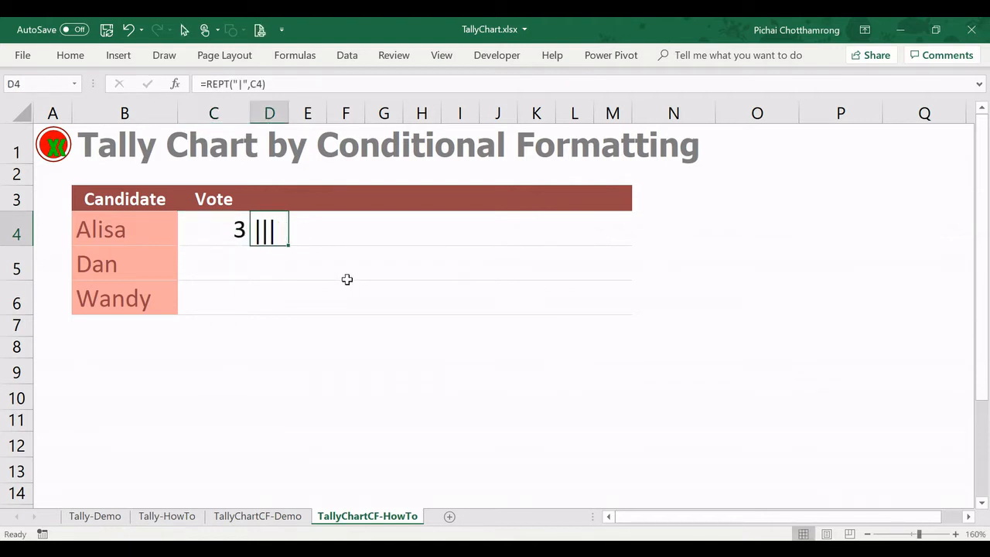
# - Label header cells D3 and E3 with 5 and 10, then fill the series rightward in steps of five
pyautogui.click(269, 198)
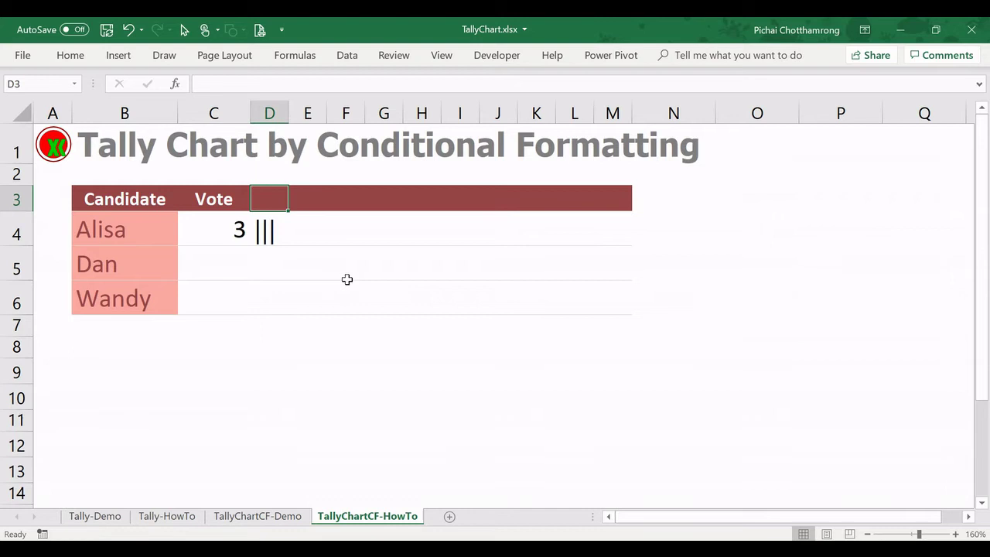
pyautogui.write('5')
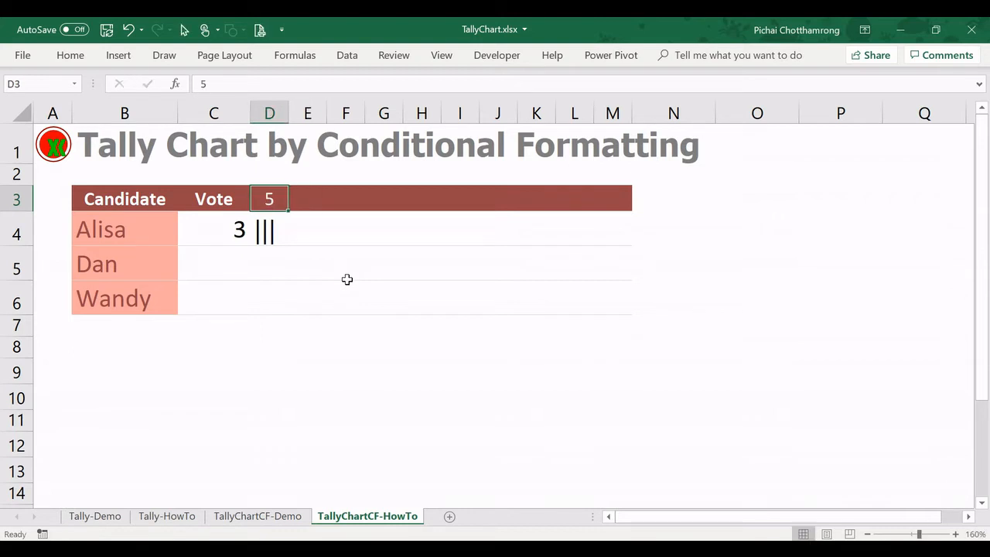
pyautogui.click(269, 229)
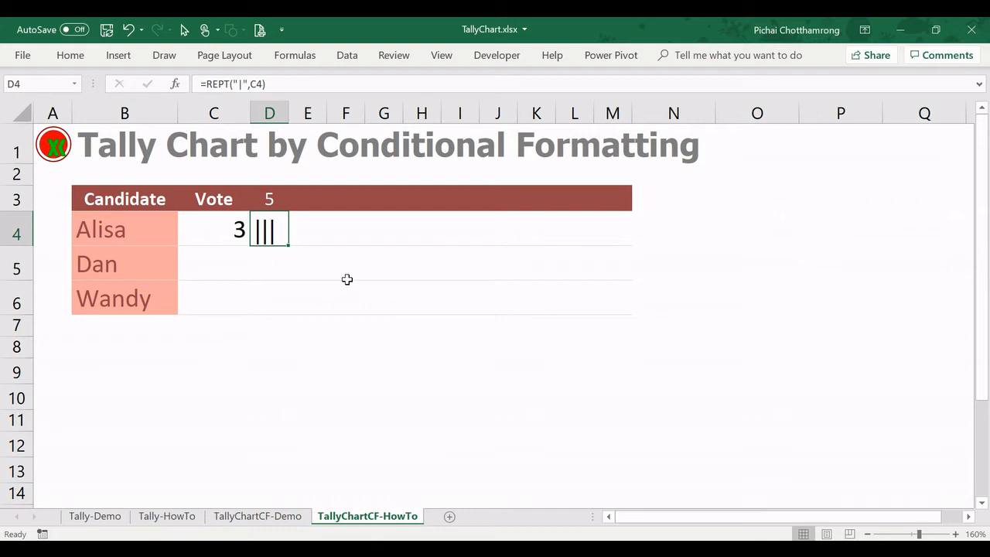
pyautogui.click(308, 198)
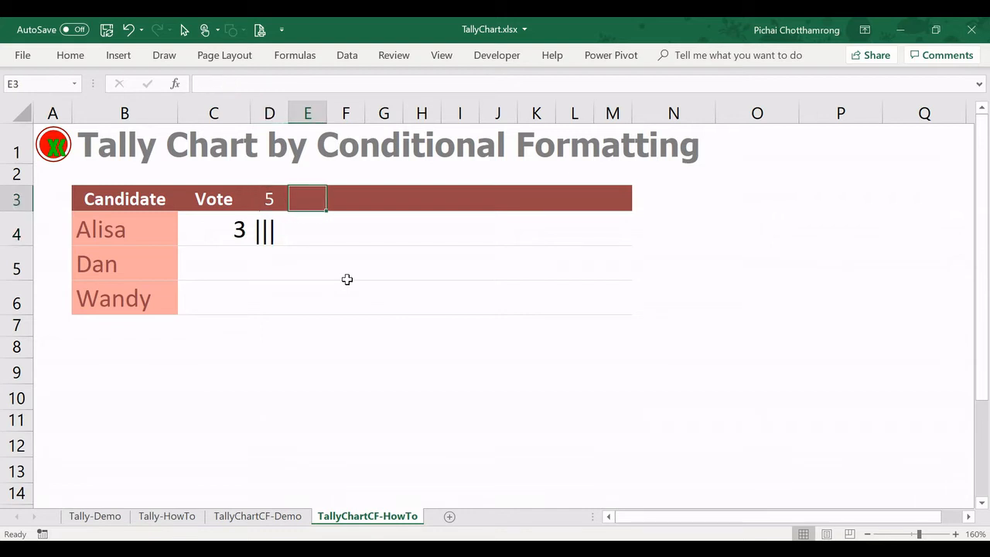
pyautogui.write('10')
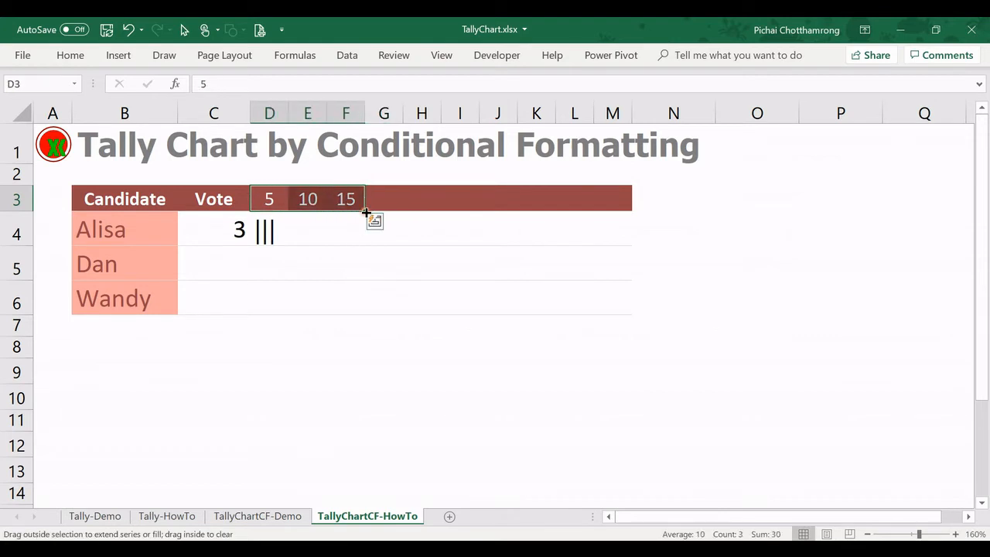
pyautogui.moveTo(363, 213); pyautogui.dragTo(399, 229)
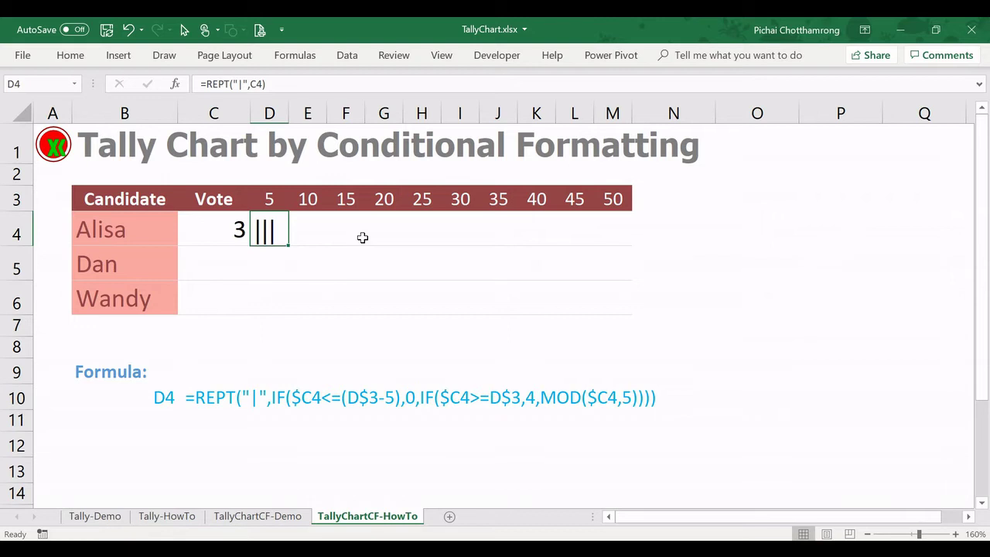
pyautogui.moveTo(324, 266)
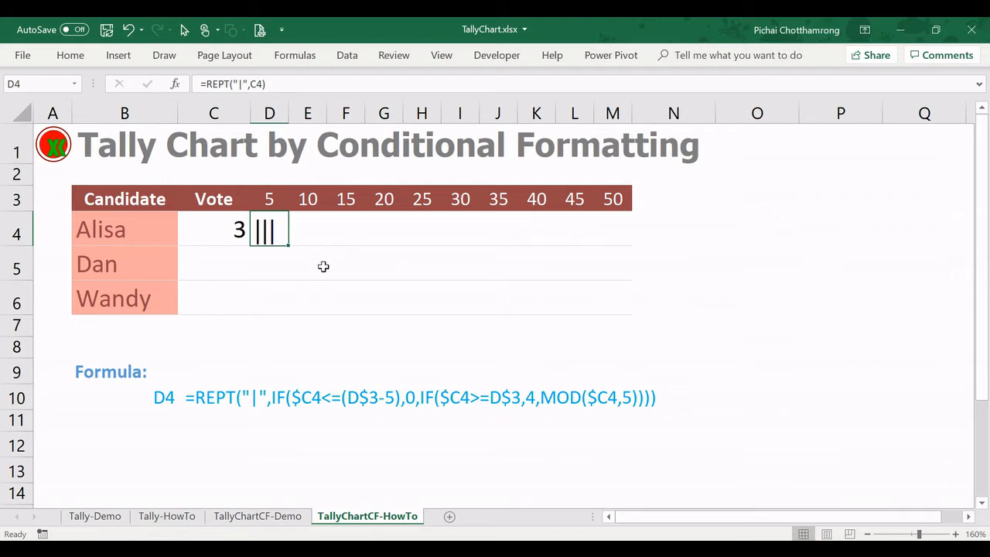
# - Open the =REPT("|",C4) formula in D4 for editing
pyautogui.doubleClick(269, 229)
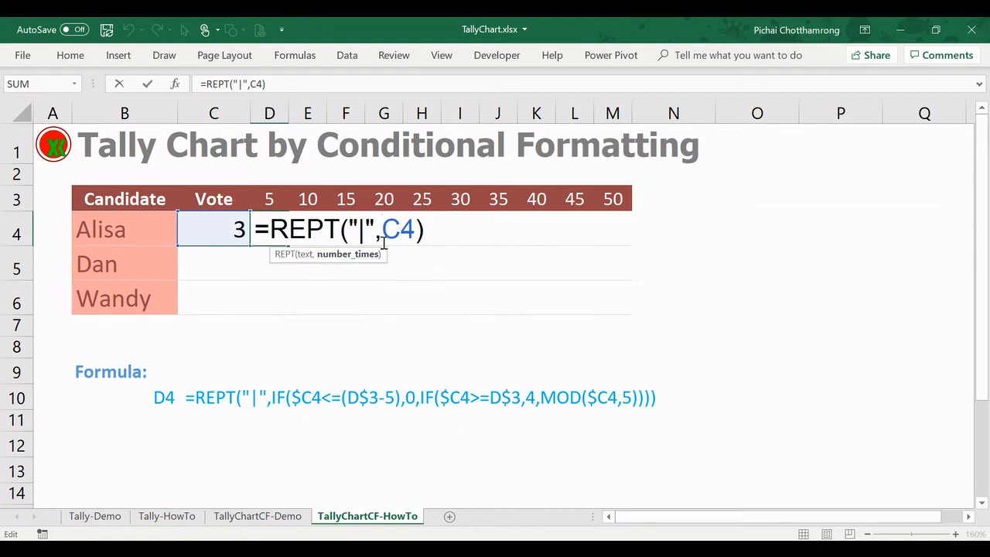
pyautogui.moveTo(401, 257)
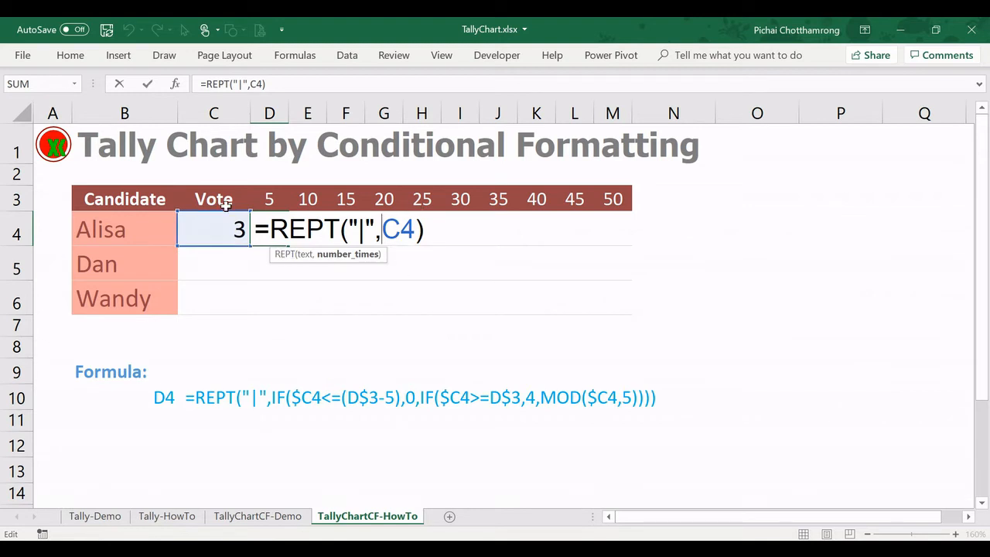
pyautogui.moveTo(389, 287)
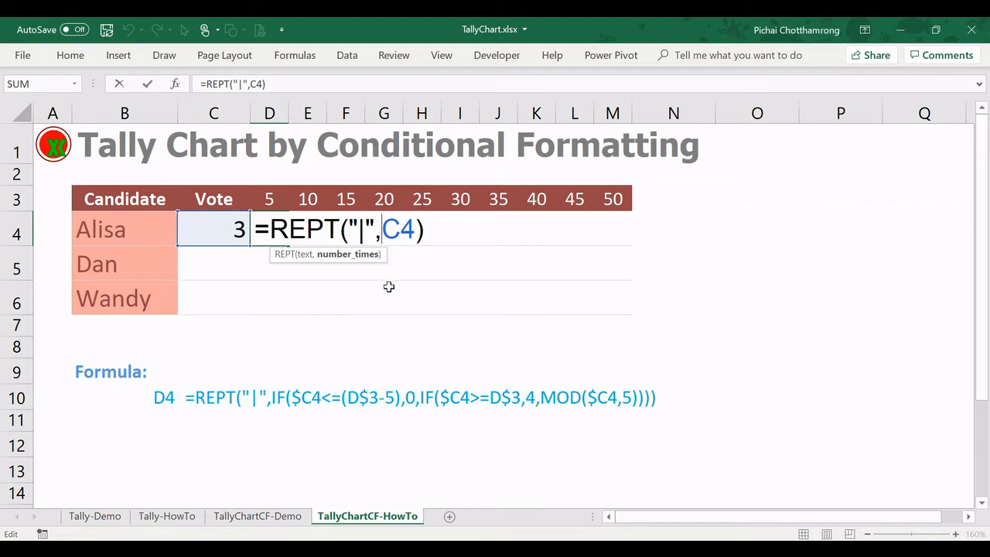
# - Wrap the vote reference in if( and lock it as $C4 with F4
pyautogui.write('if(')
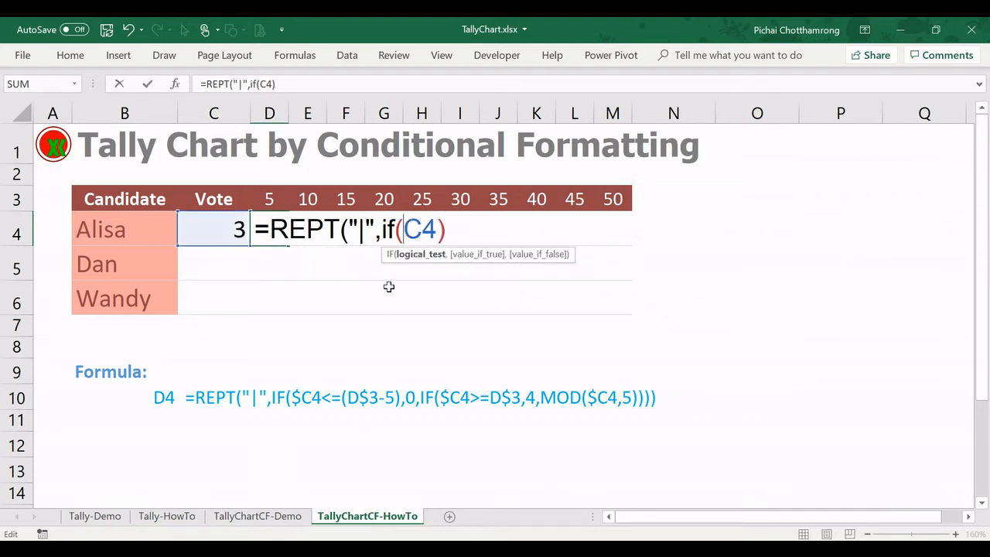
pyautogui.moveTo(342, 279)
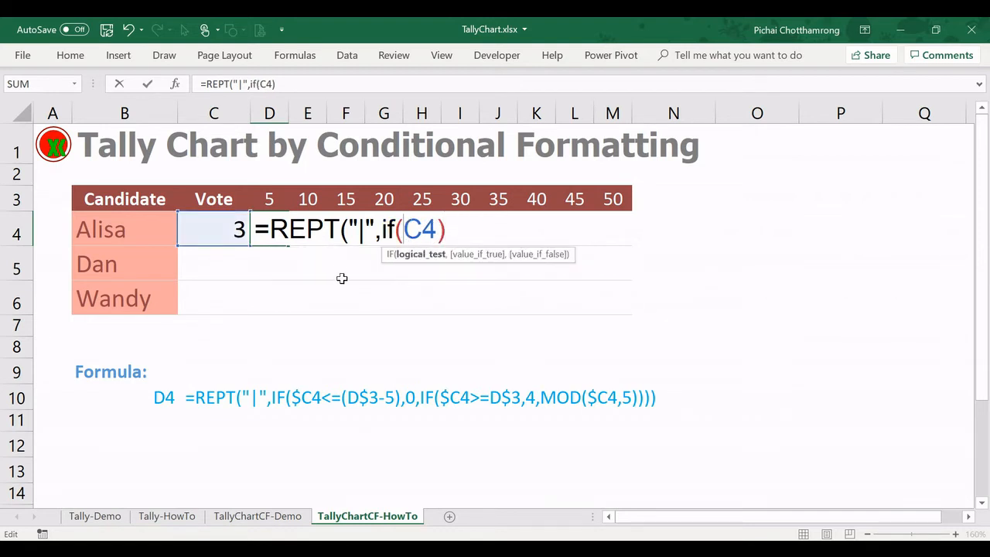
pyautogui.moveTo(281, 254)
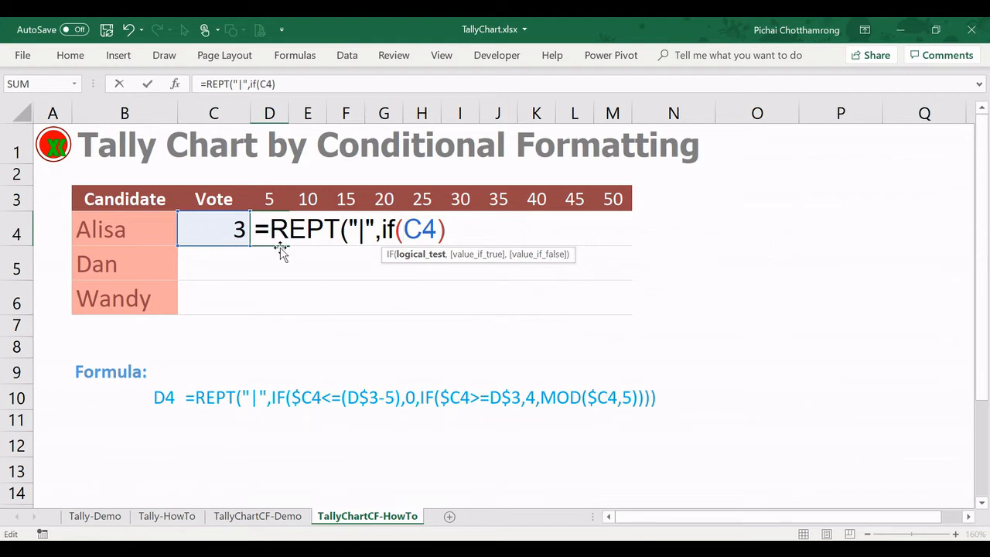
pyautogui.moveTo(647, 238)
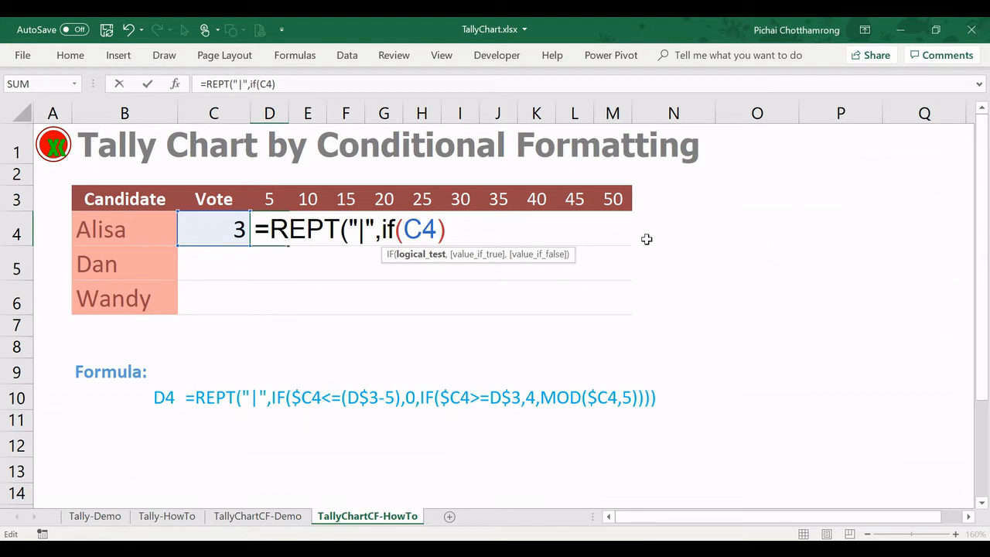
pyautogui.moveTo(412, 283)
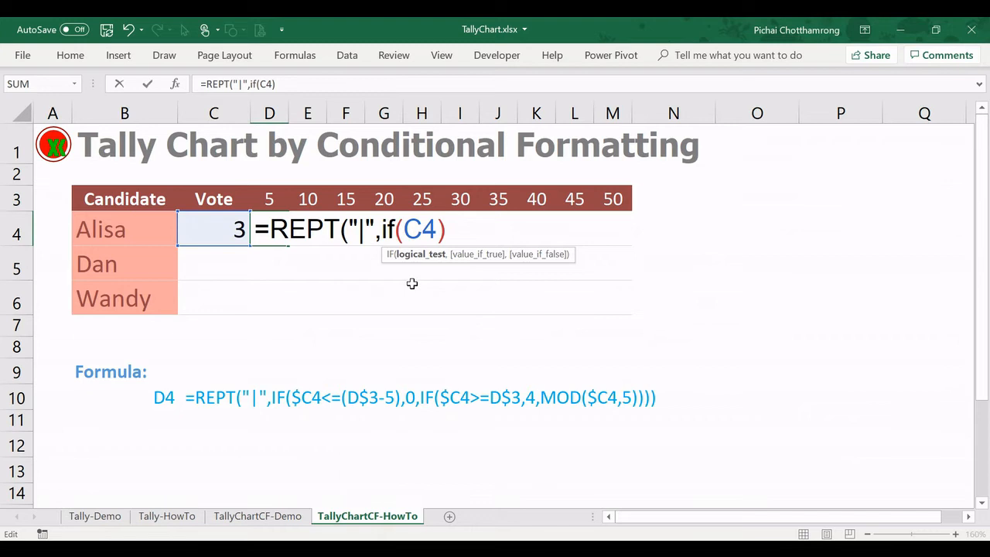
pyautogui.moveTo(402, 267)
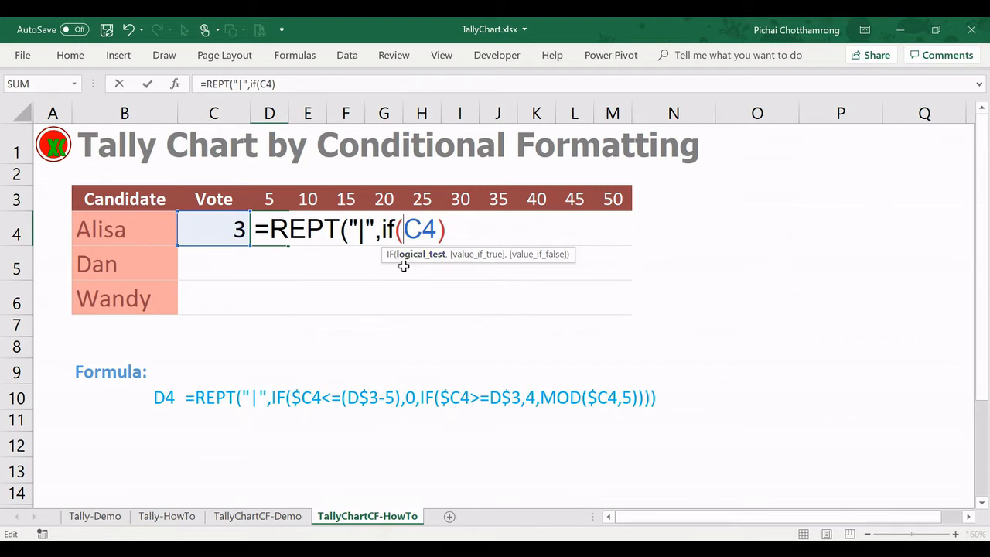
pyautogui.press('f4')
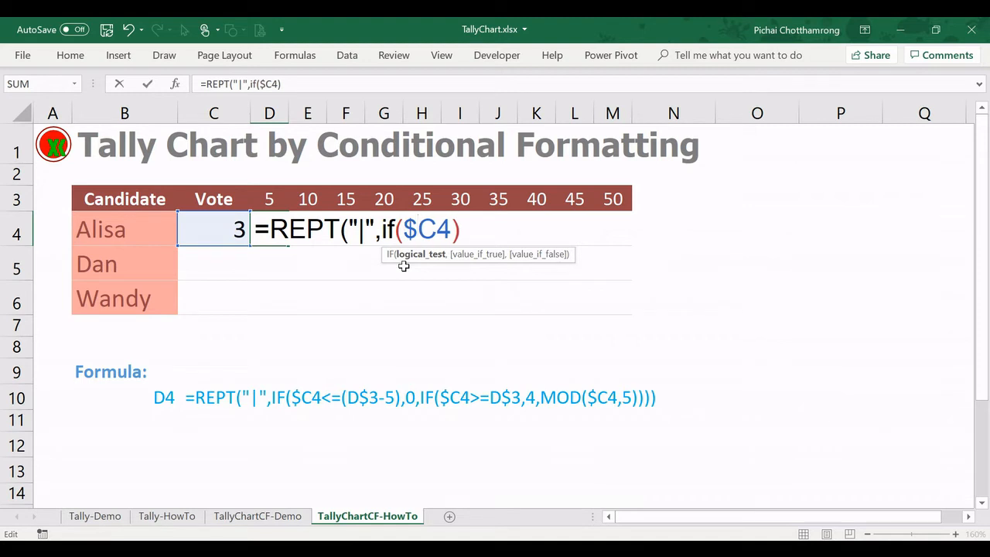
pyautogui.moveTo(433, 278)
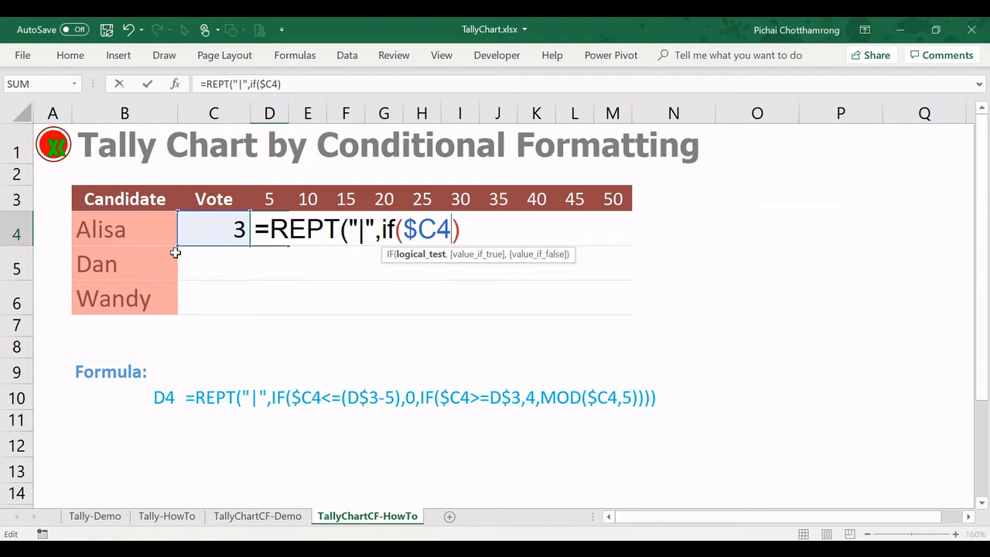
pyautogui.moveTo(305, 287)
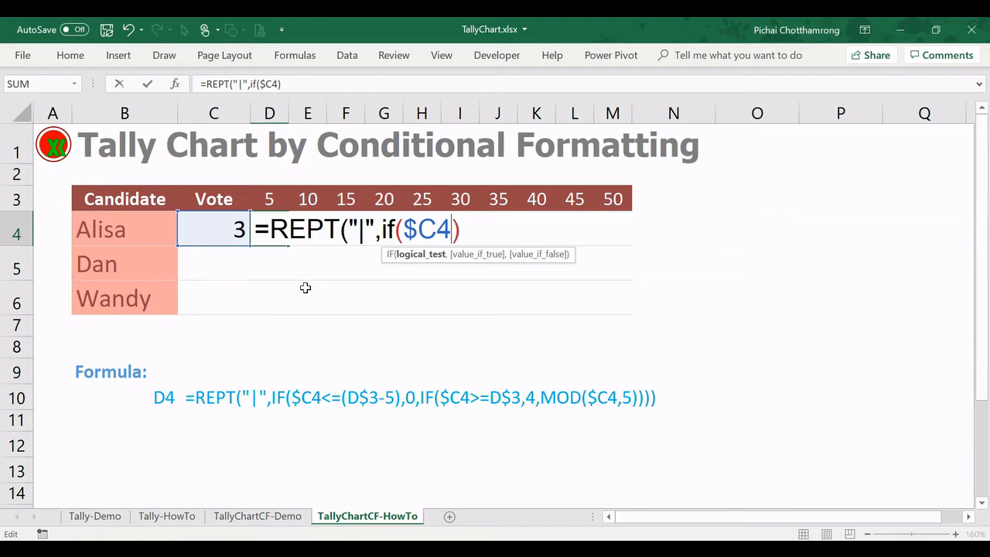
# - Complete the first test as $C4<=D$3-5 returning 0, then begin a nested if(
pyautogui.write('<=')
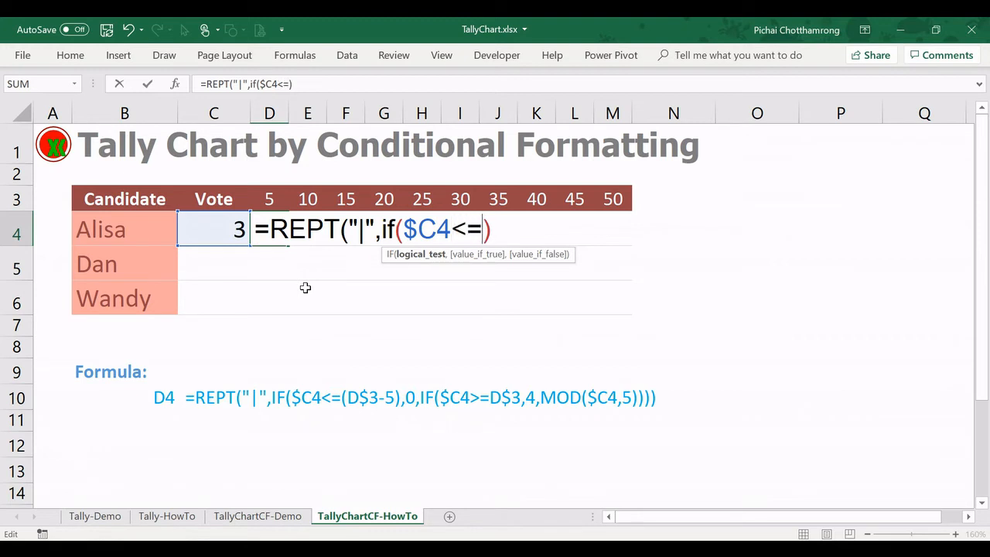
pyautogui.moveTo(270, 200)
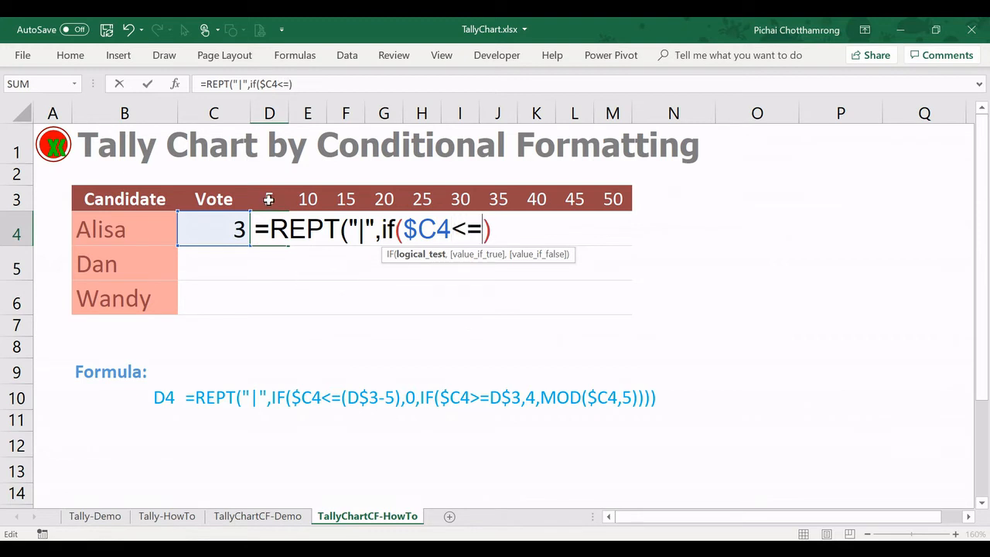
pyautogui.click(269, 198)
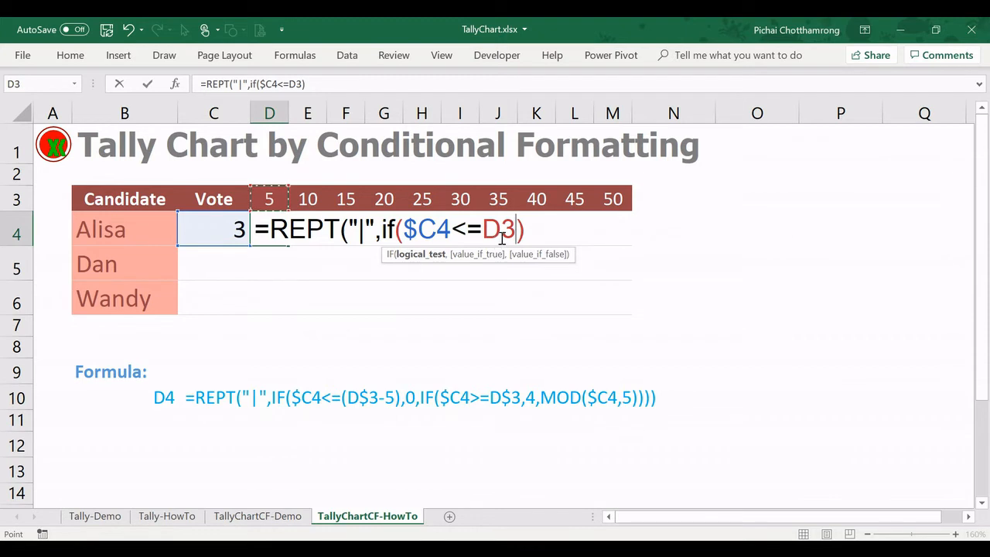
pyautogui.press('f4')
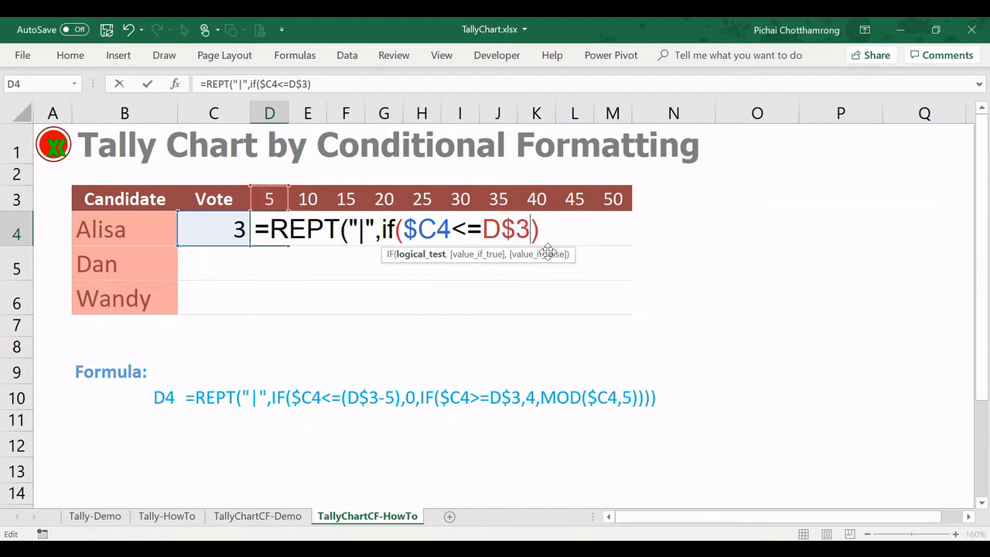
pyautogui.write('-5')
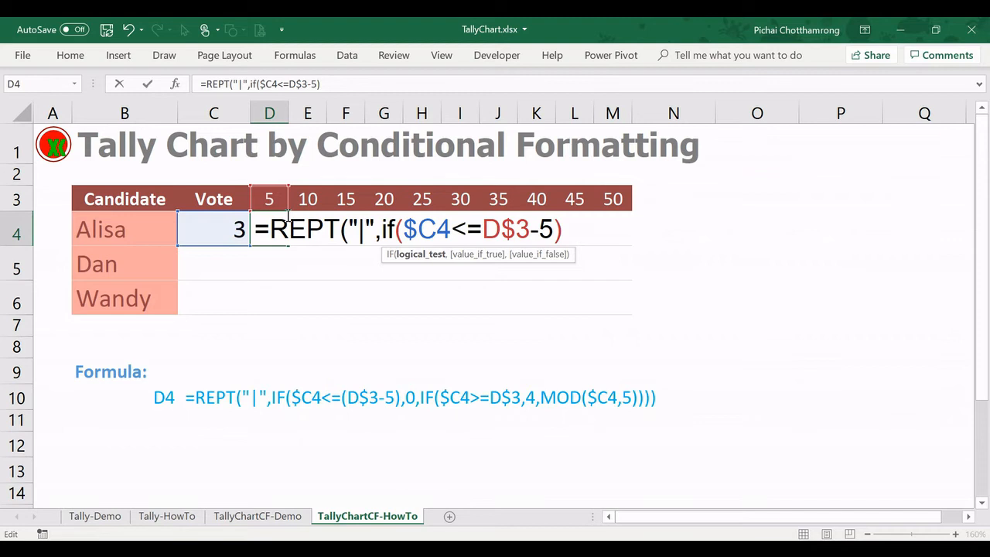
pyautogui.moveTo(507, 303)
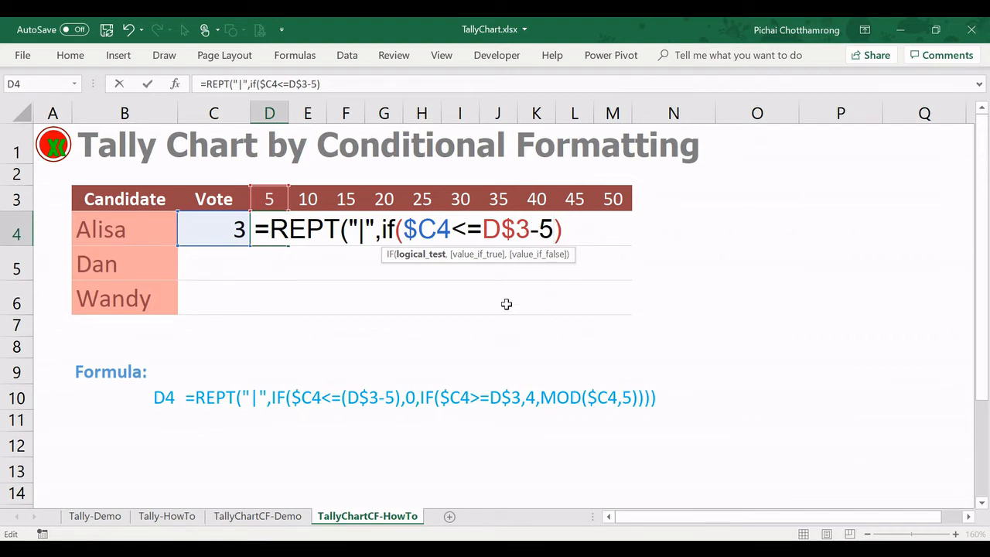
pyautogui.write(',')
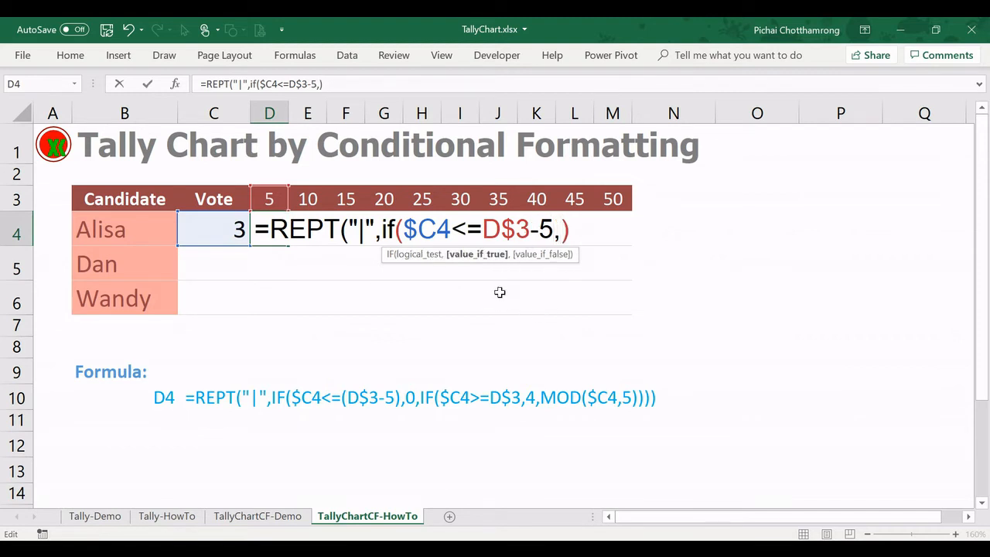
pyautogui.write('0')
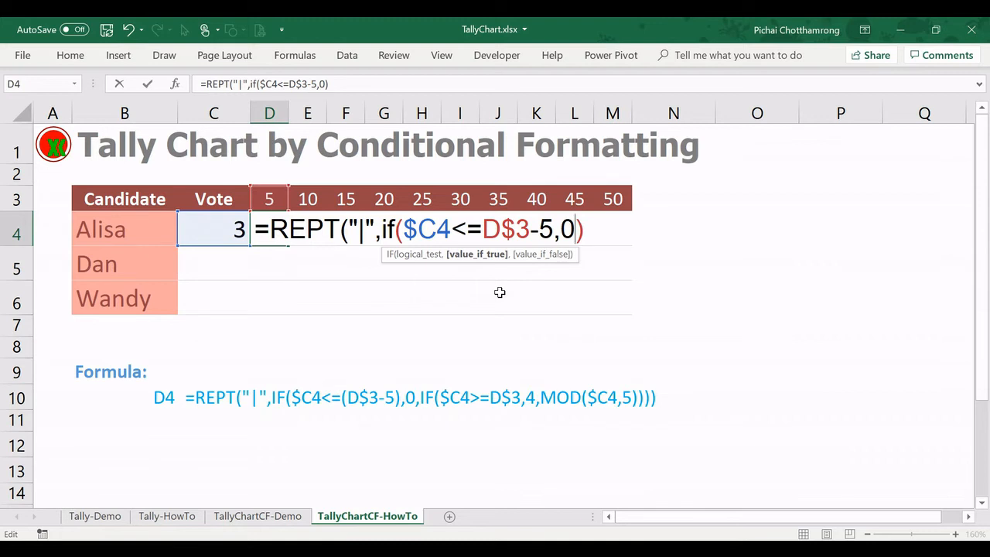
pyautogui.write(',')
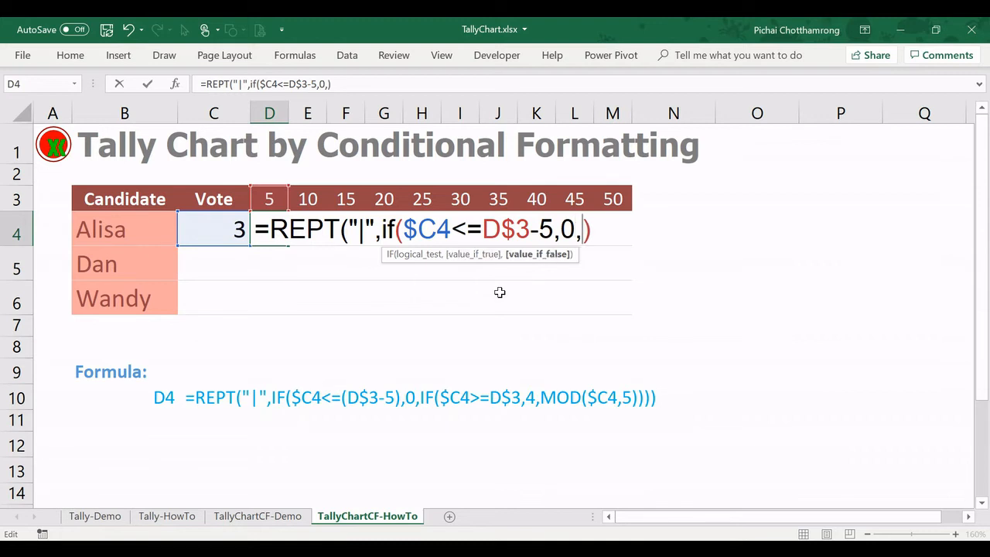
pyautogui.write('if(')
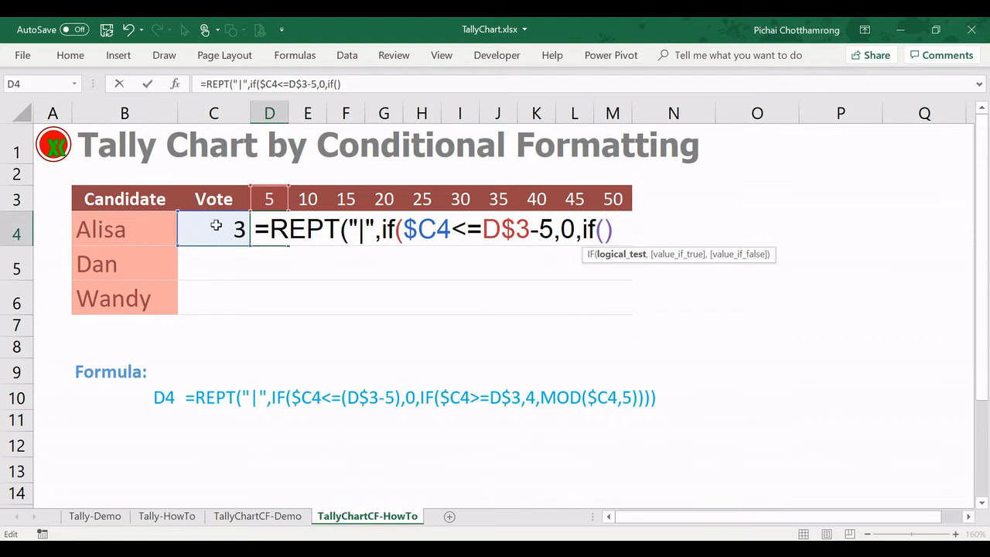
# - Make the nested IF test $C4>=D$3 and return 4 when true
pyautogui.click(214, 229)
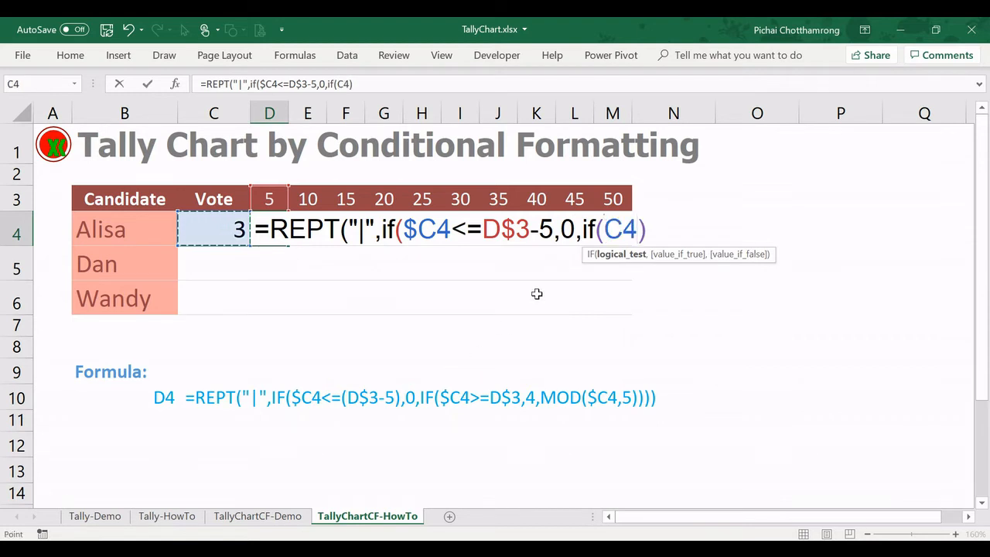
pyautogui.write('$')
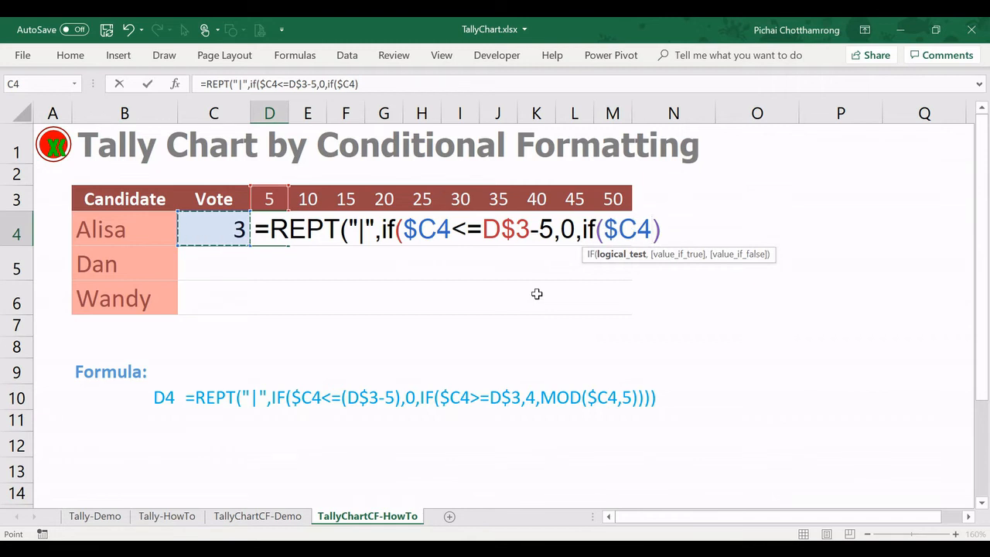
pyautogui.write('>=)')
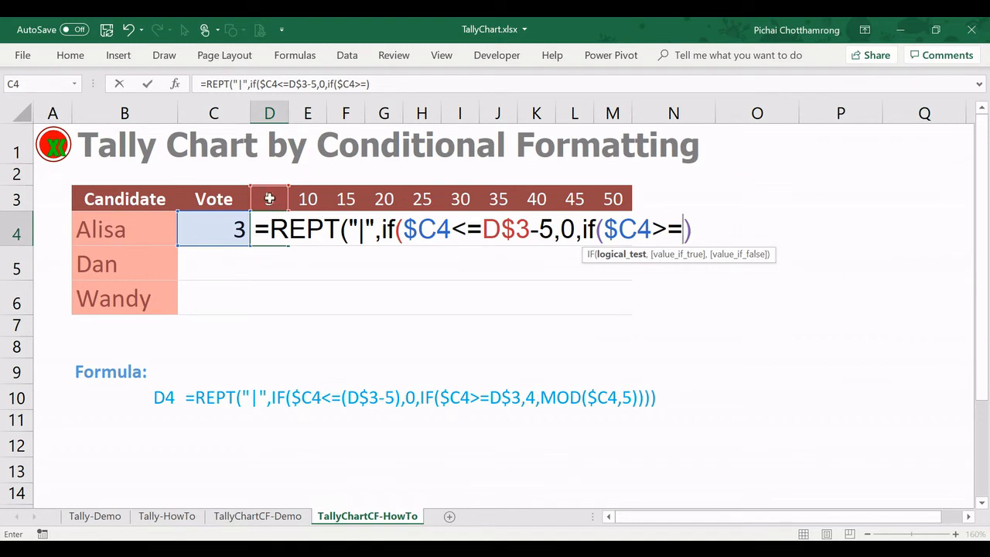
pyautogui.click(269, 198)
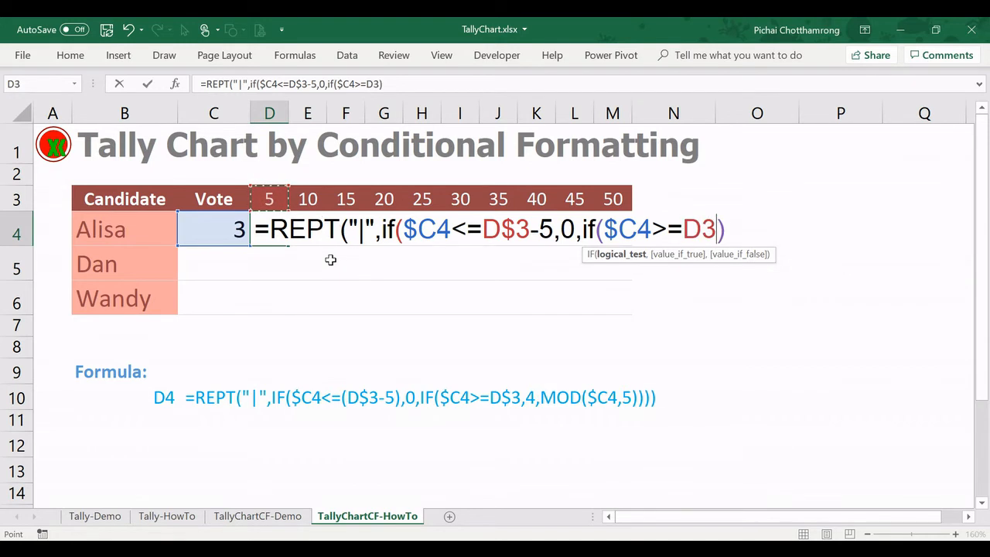
pyautogui.moveTo(309, 274)
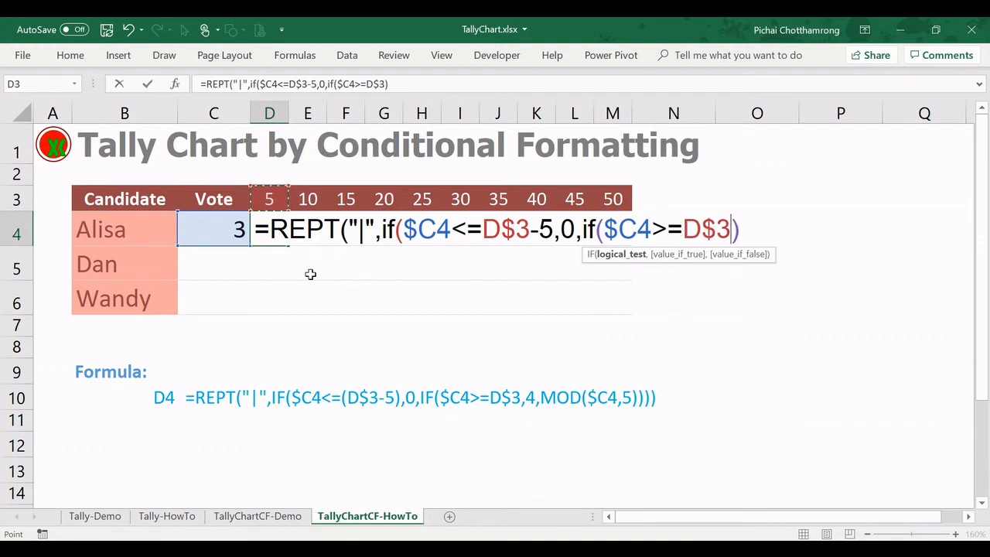
pyautogui.write(',')
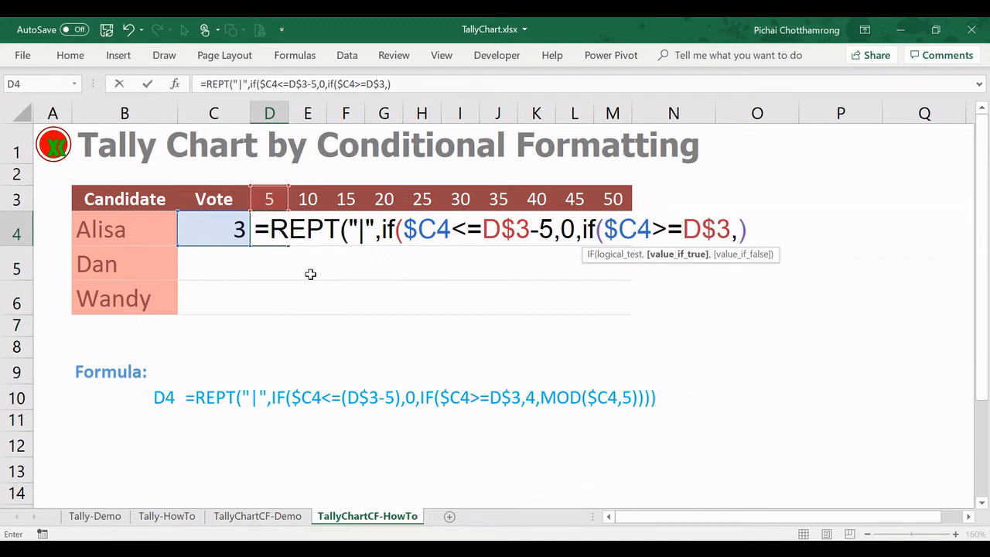
pyautogui.moveTo(273, 245)
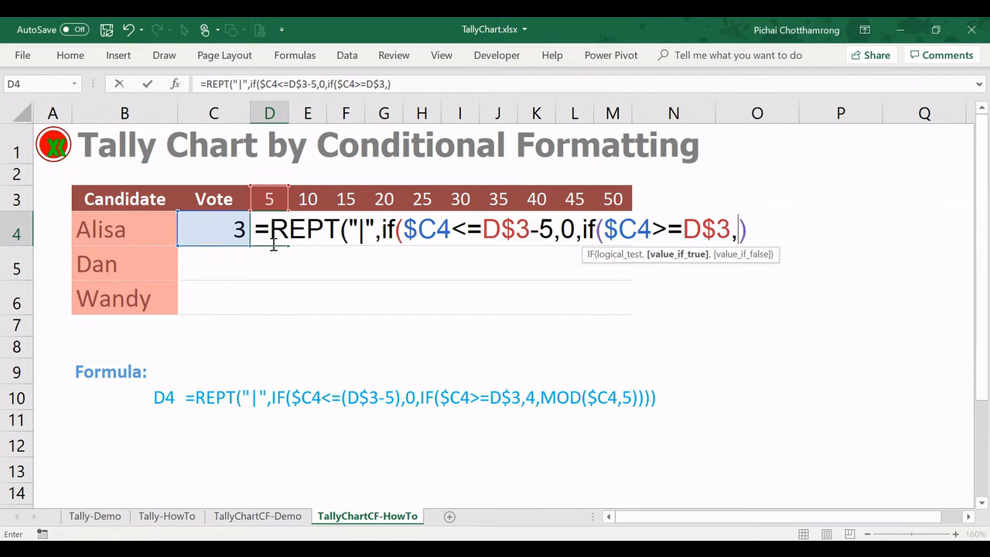
pyautogui.write('4')
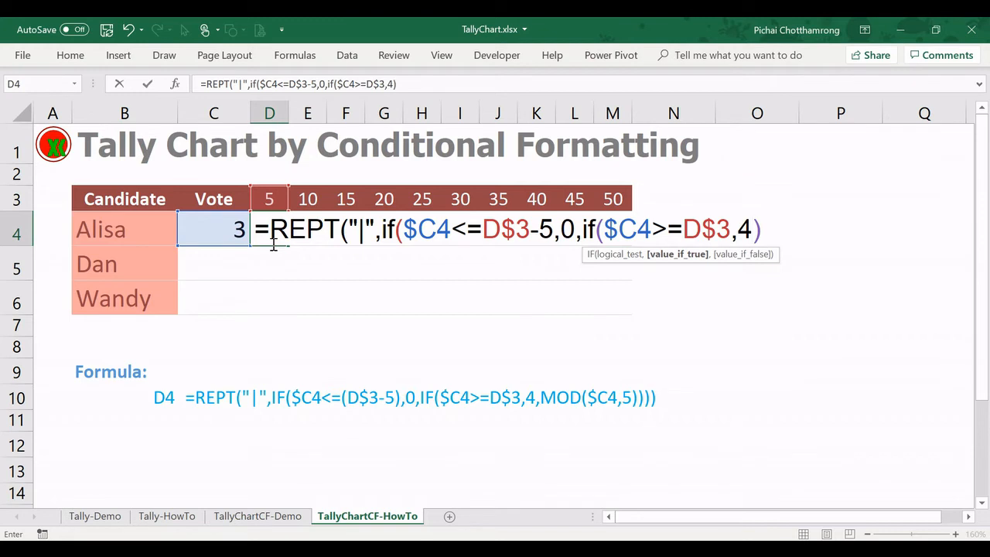
# - Append MOD($C4,5) as the final branch of Alisa's tally formula and enter it in D4
pyautogui.write(',mo')
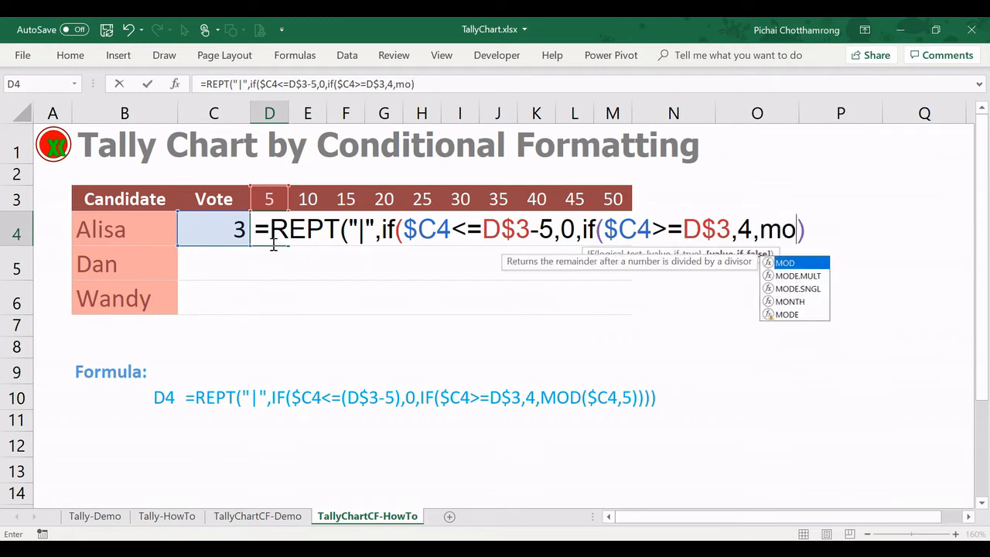
pyautogui.write('d(')
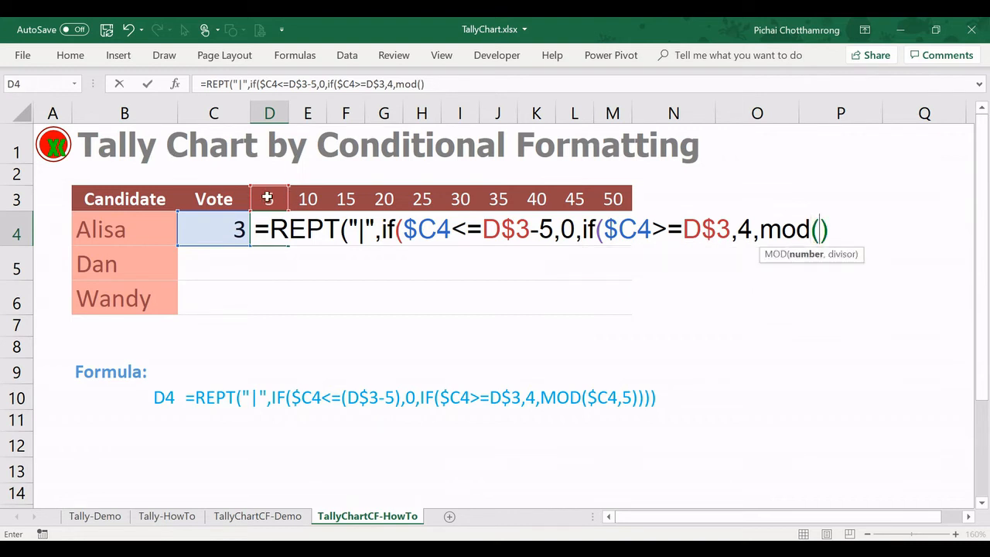
pyautogui.click(269, 198)
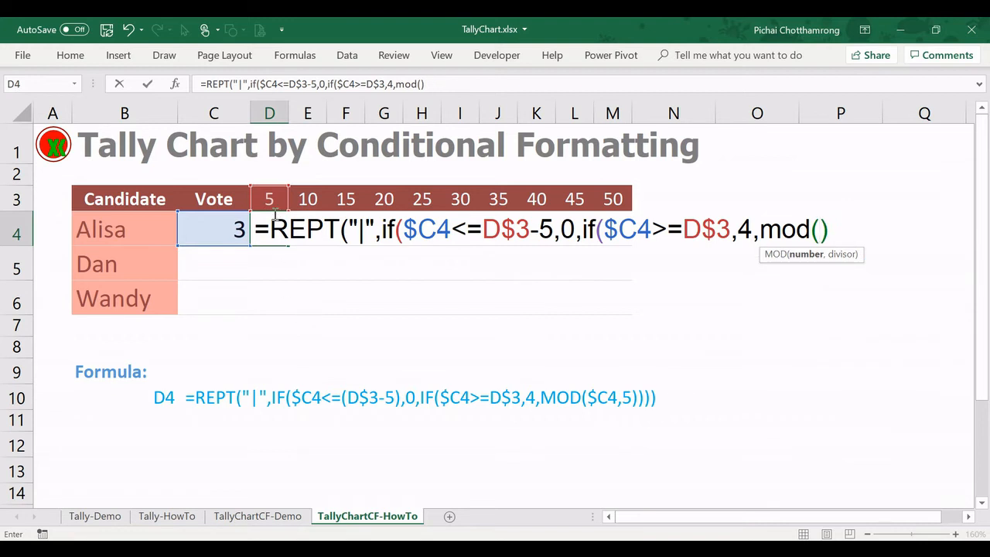
pyautogui.click(213, 229)
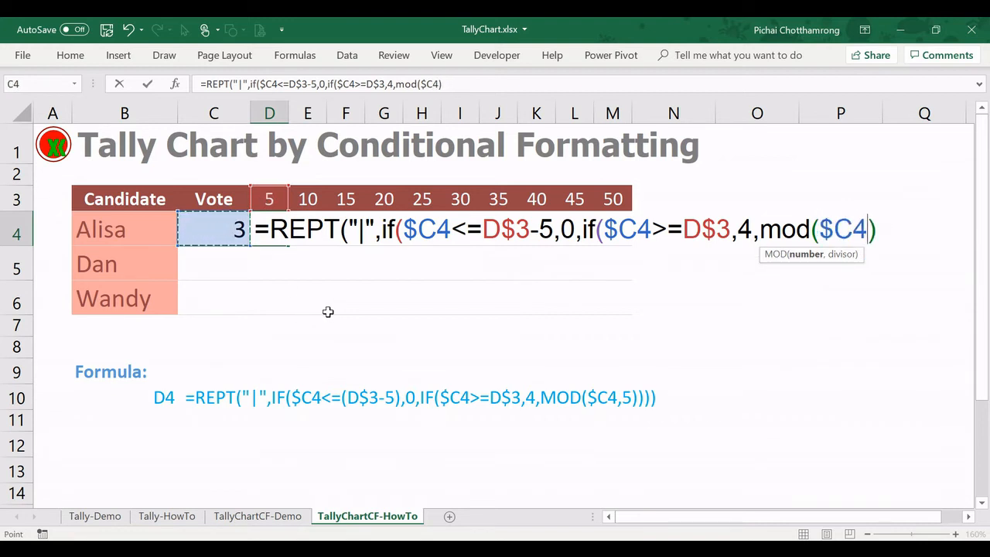
pyautogui.write(',5')
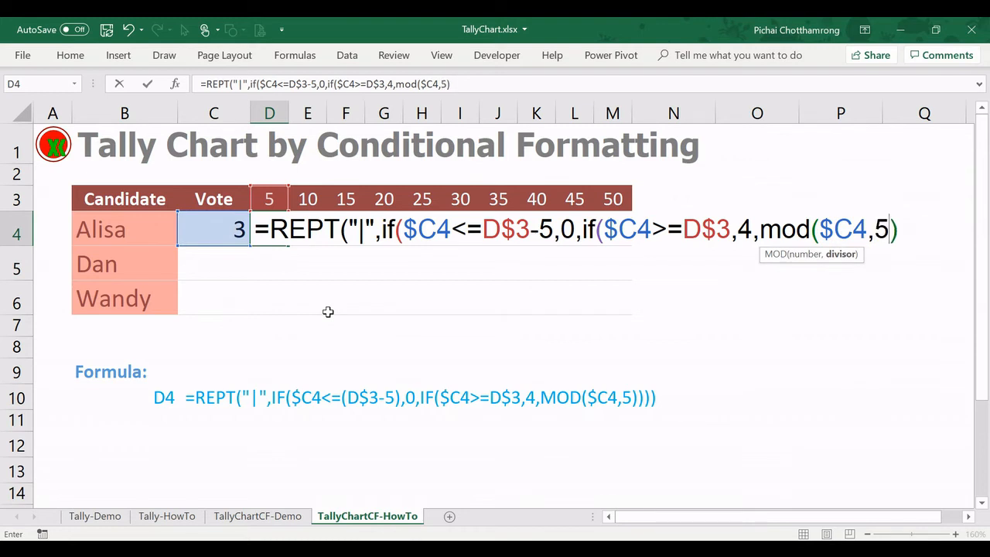
pyautogui.write(')')
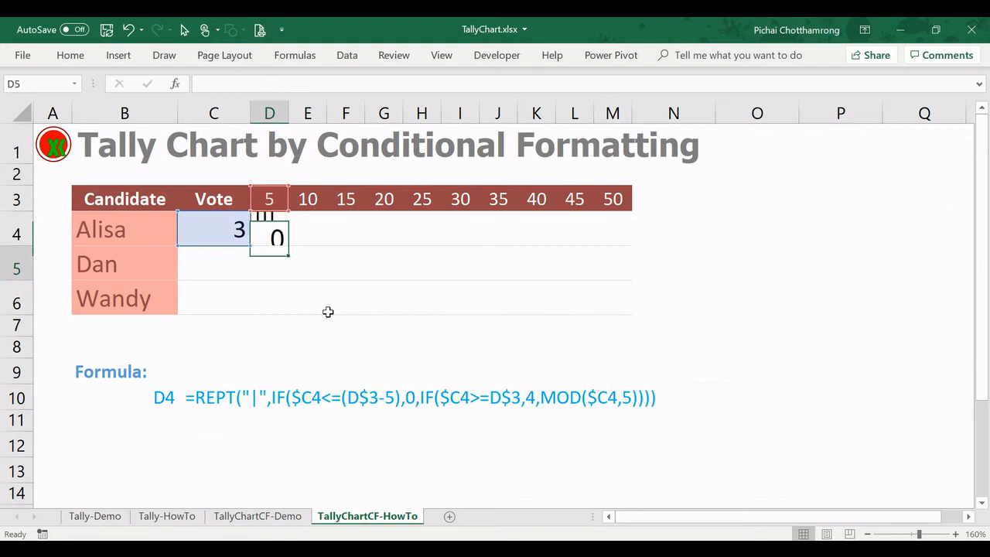
# - Test Alisa's votes in C4 at 1, 3, 5 and finally 6, watching D4 show four bars
pyautogui.click(214, 229)
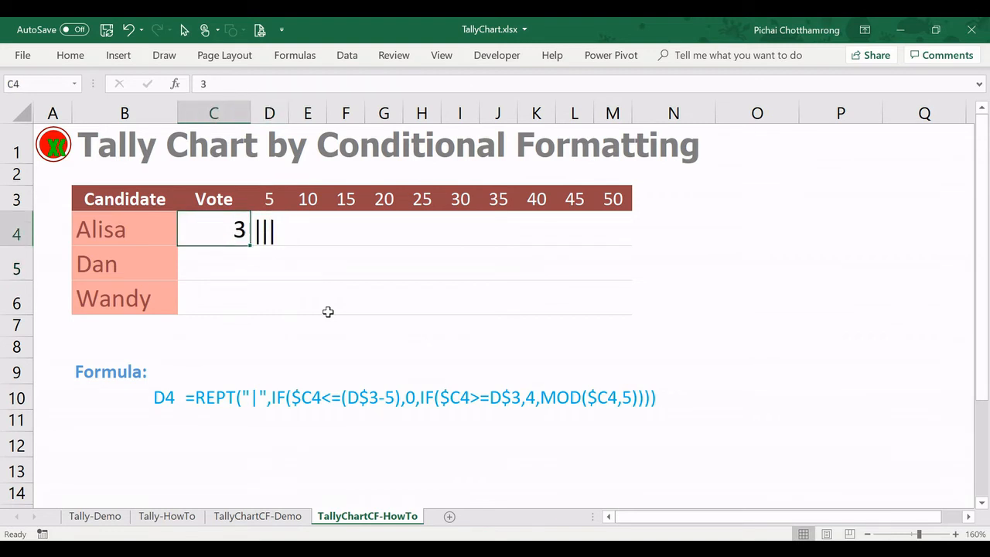
pyautogui.write('1')
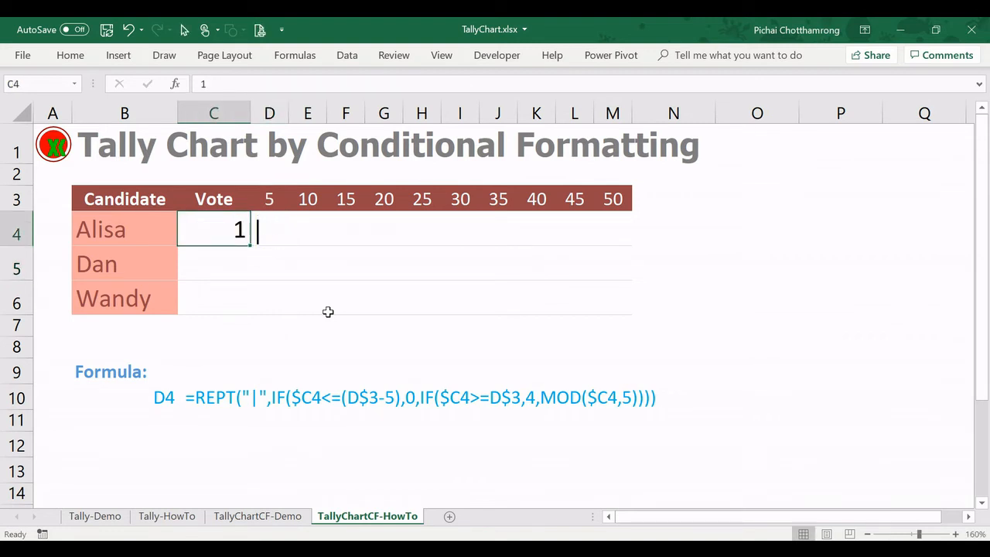
pyautogui.write('3')
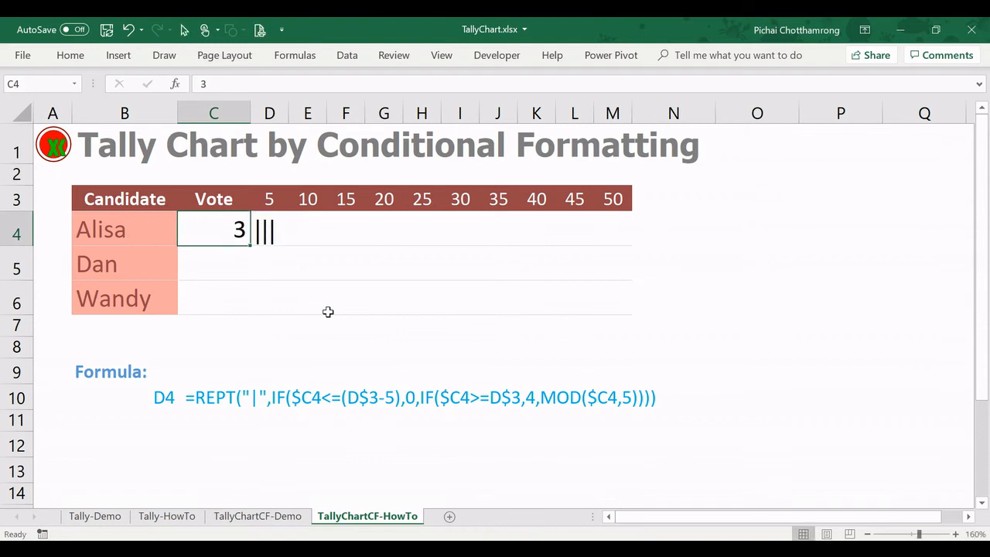
pyautogui.write('5')
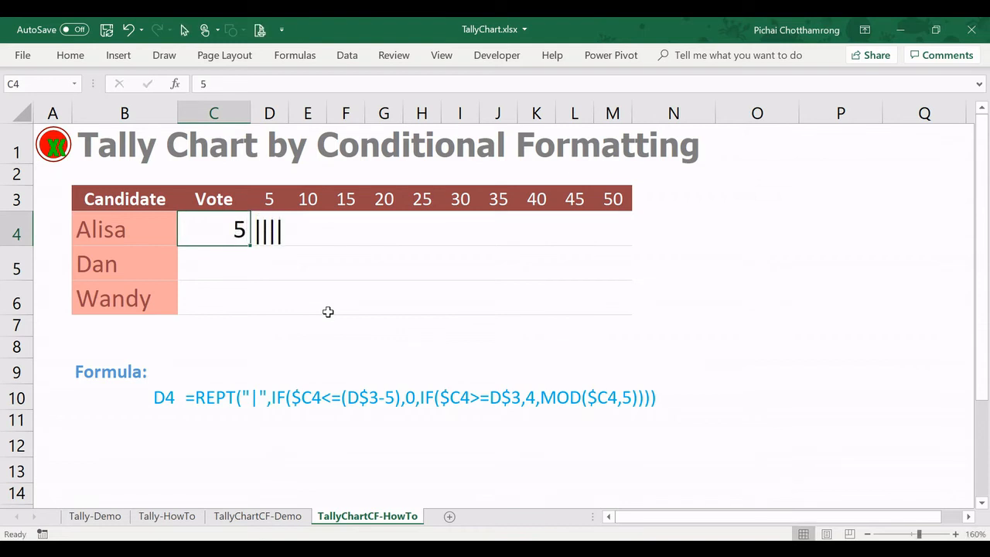
pyautogui.doubleClick(214, 229)
pyautogui.write('6')
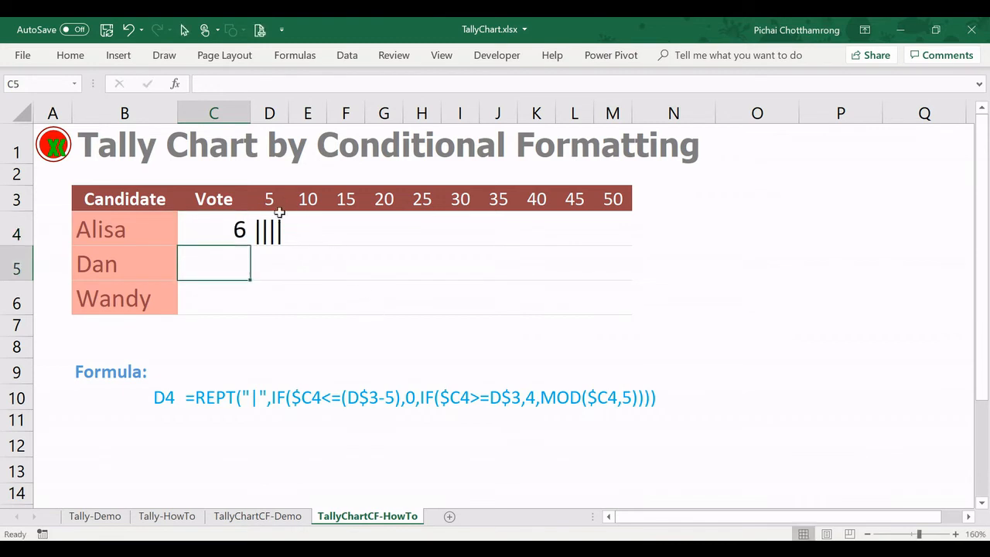
# - Fill the tally formula across the row and review D4, E4 and C4 to confirm Alisa's fifth bar
pyautogui.click(269, 229)
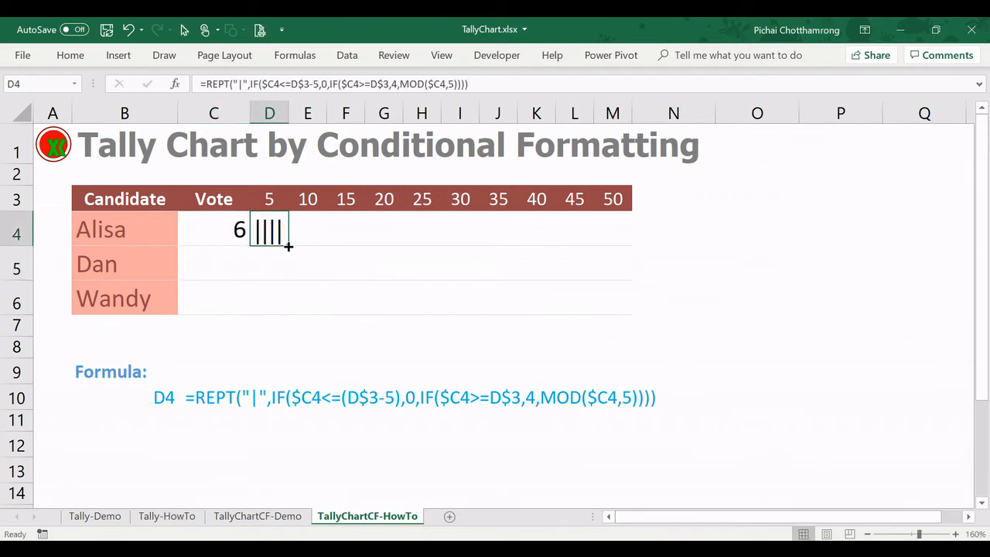
pyautogui.moveTo(287, 246); pyautogui.dragTo(635, 242)
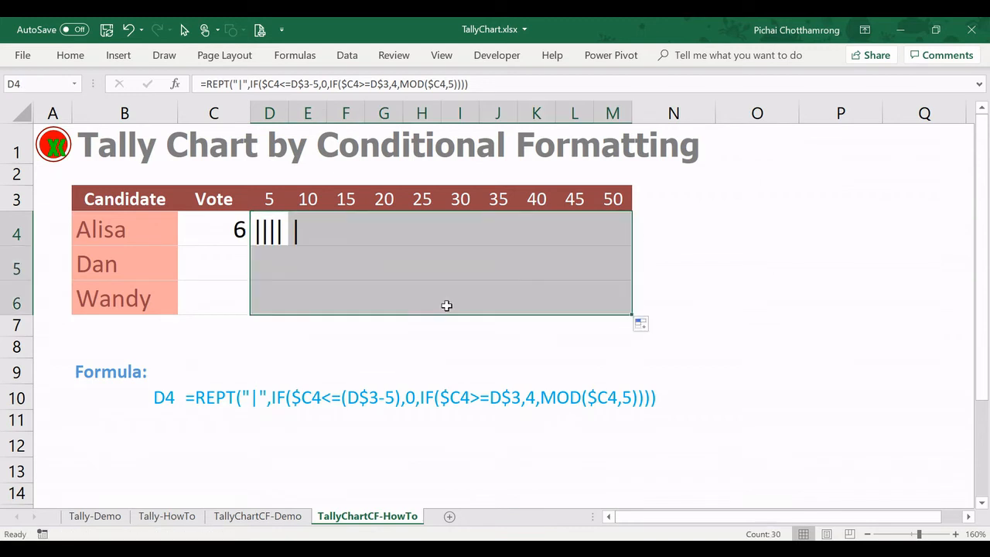
pyautogui.click(269, 229)
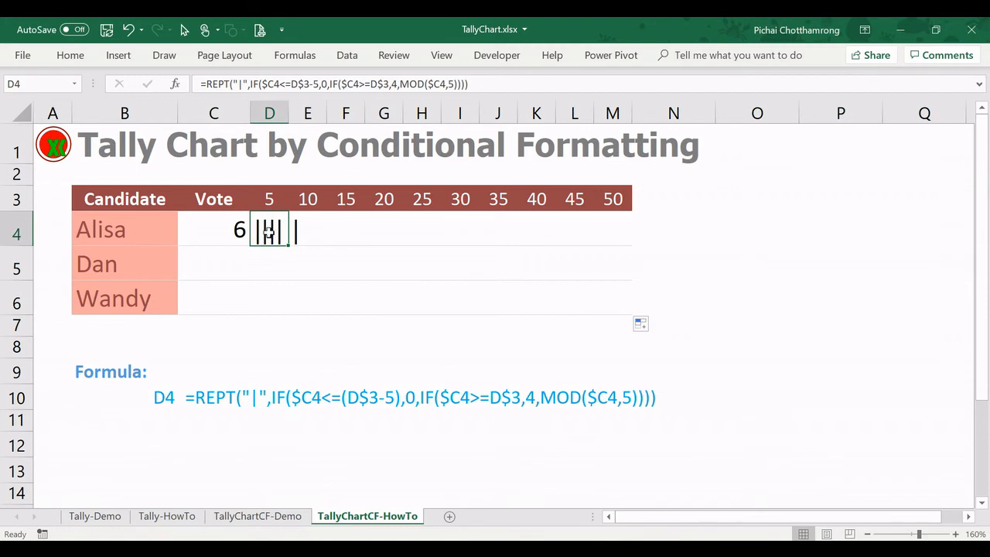
pyautogui.click(306, 229)
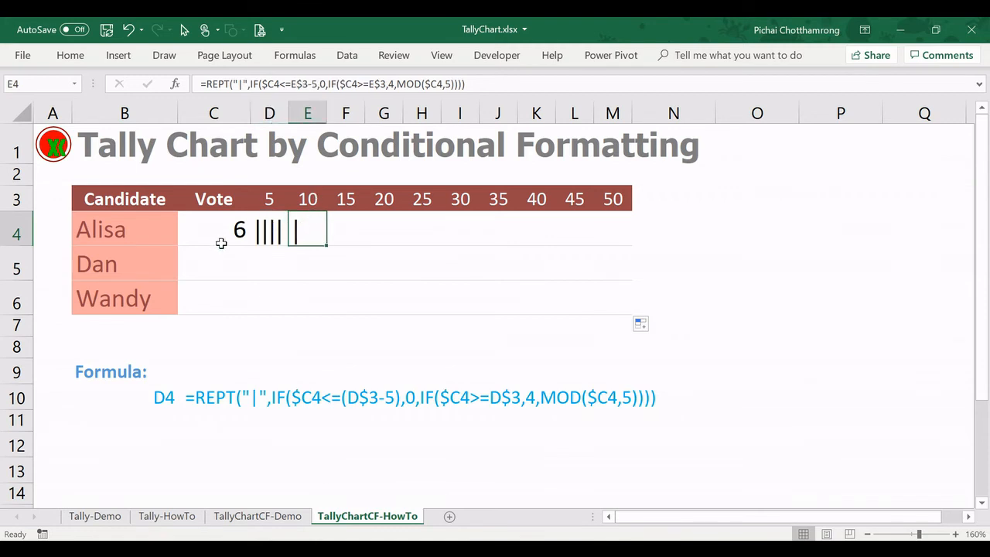
pyautogui.click(214, 229)
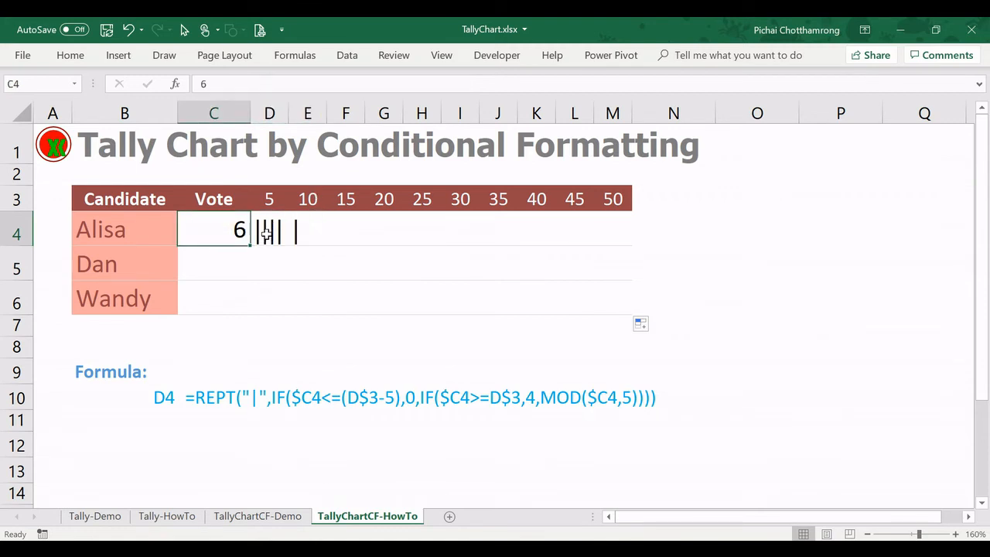
pyautogui.click(269, 229)
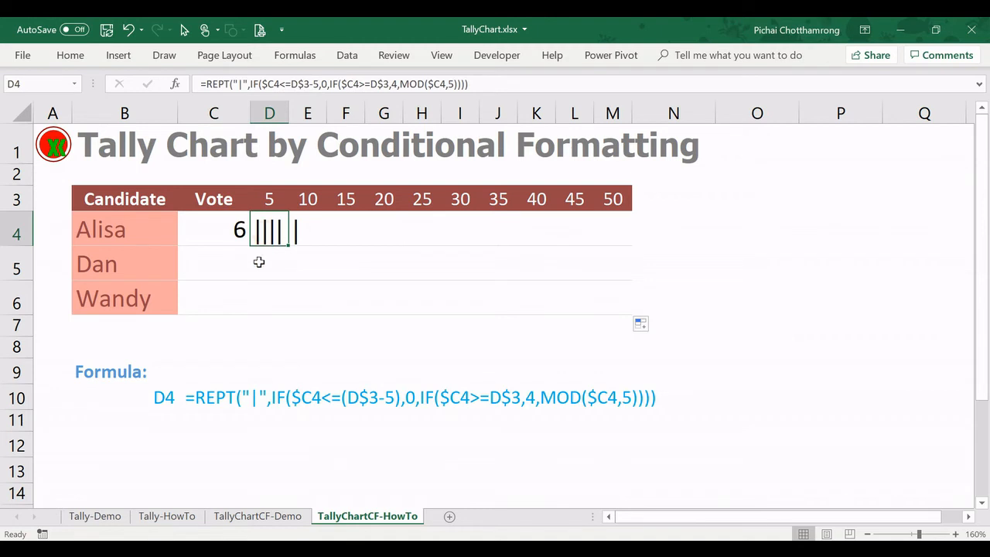
pyautogui.moveTo(257, 279)
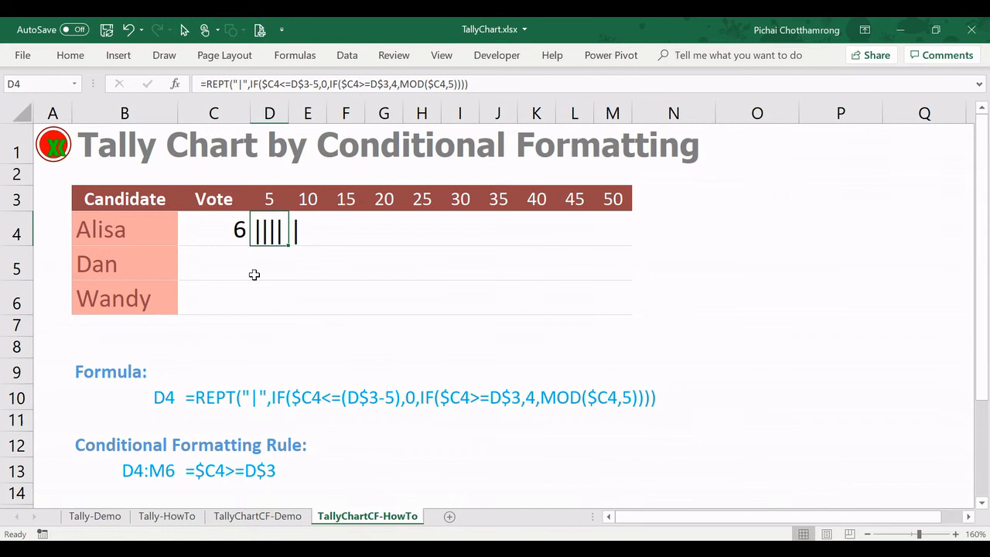
pyautogui.moveTo(288, 297)
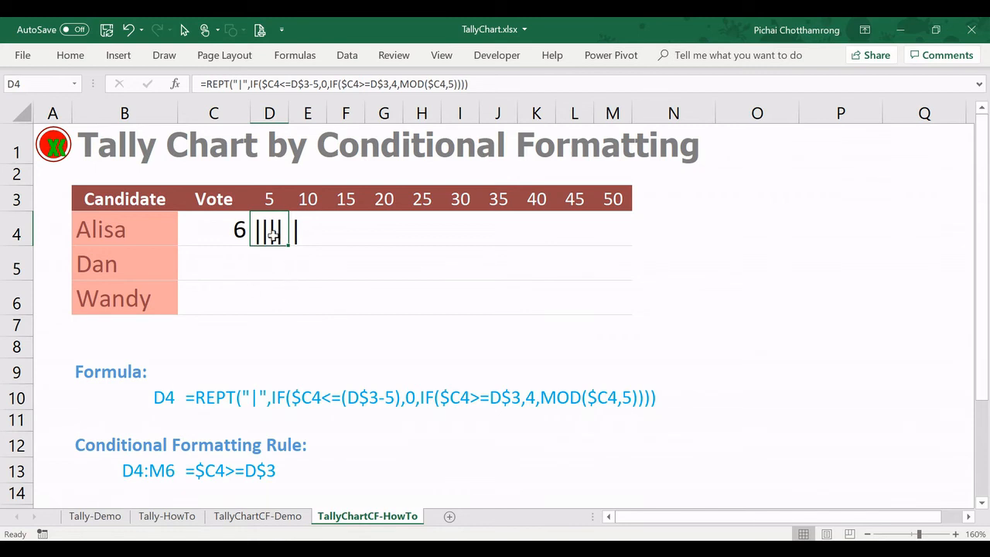
# - Select the tally range D4:M6 for the conditional formatting rule =$C4>=D$3
pyautogui.moveTo(269, 229); pyautogui.dragTo(612, 263)
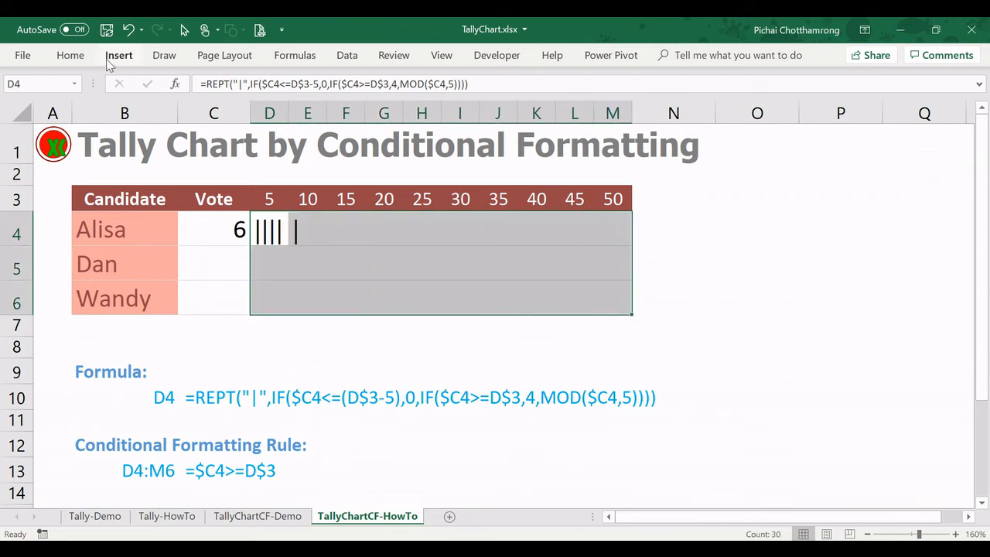
# - Start a new conditional formatting rule for D4:M6 that uses a formula
pyautogui.click(590, 96)
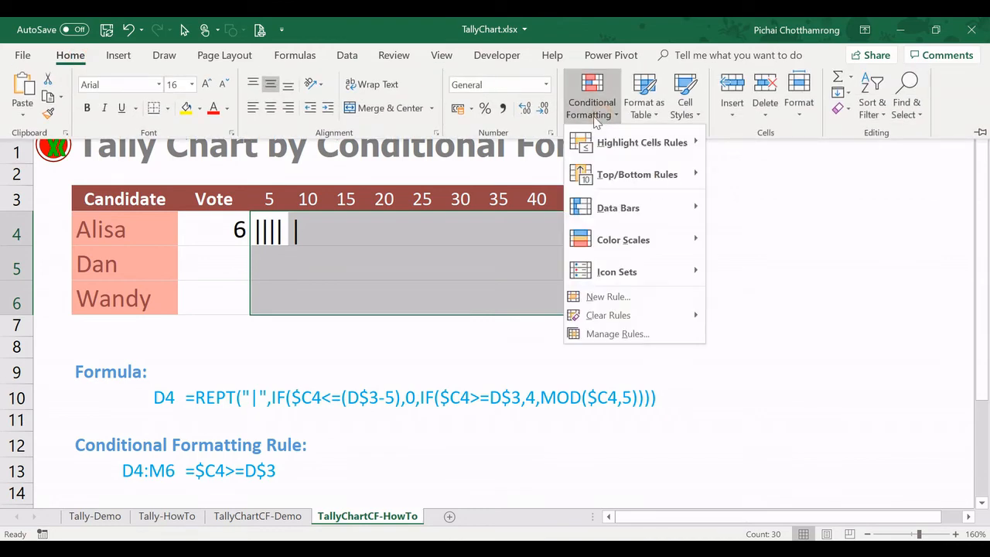
pyautogui.moveTo(607, 297)
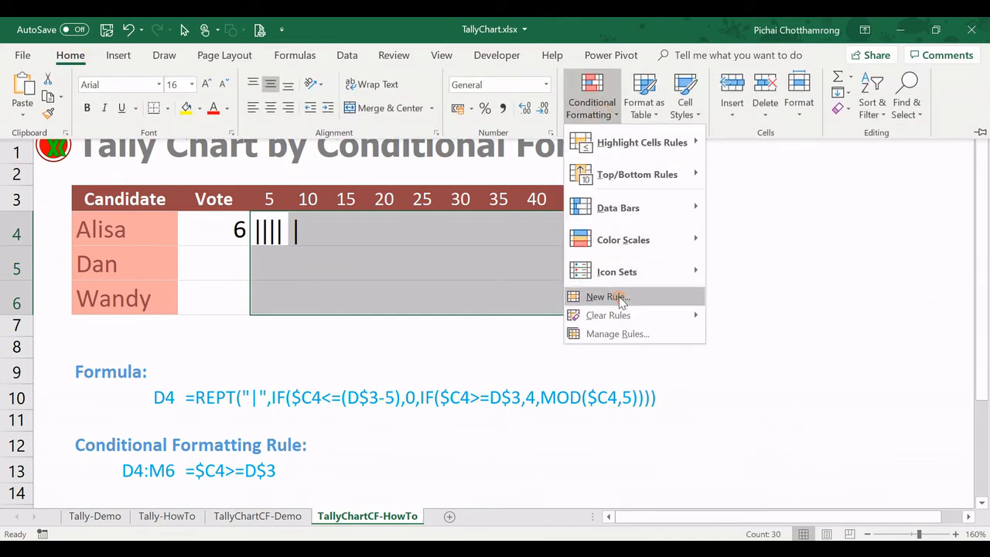
pyautogui.click(607, 297)
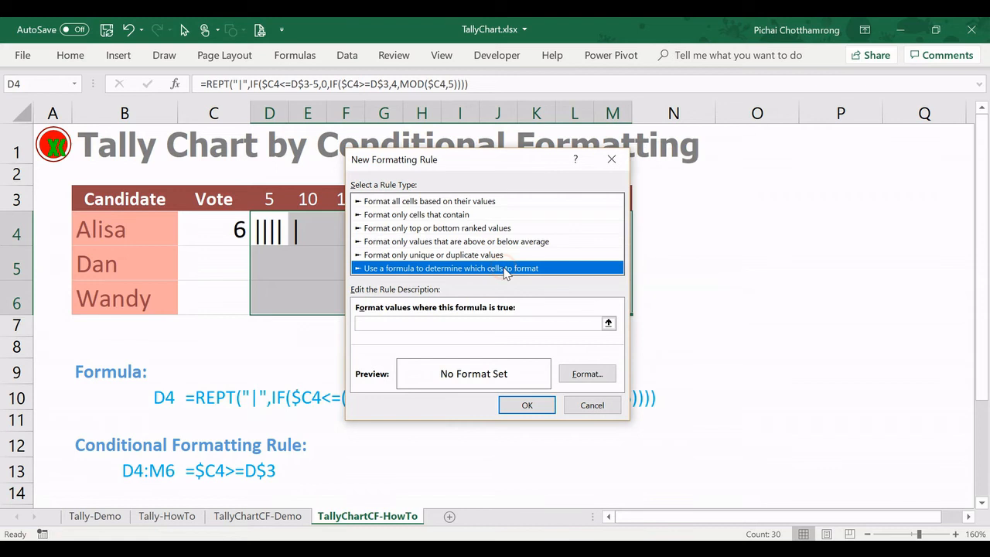
pyautogui.click(483, 323)
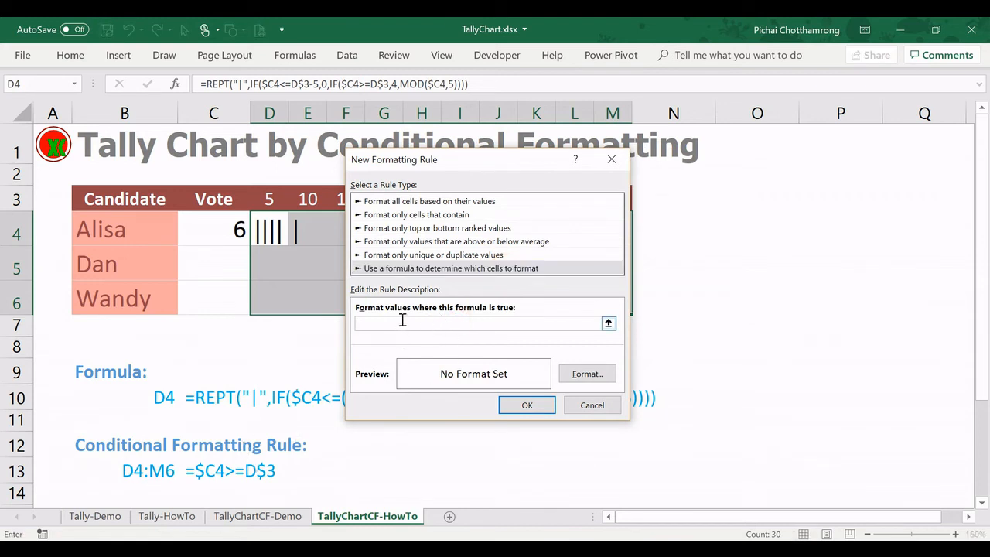
# - Enter the rule condition =$C4>=D$3, referencing the vote cell and header value
pyautogui.write('=')
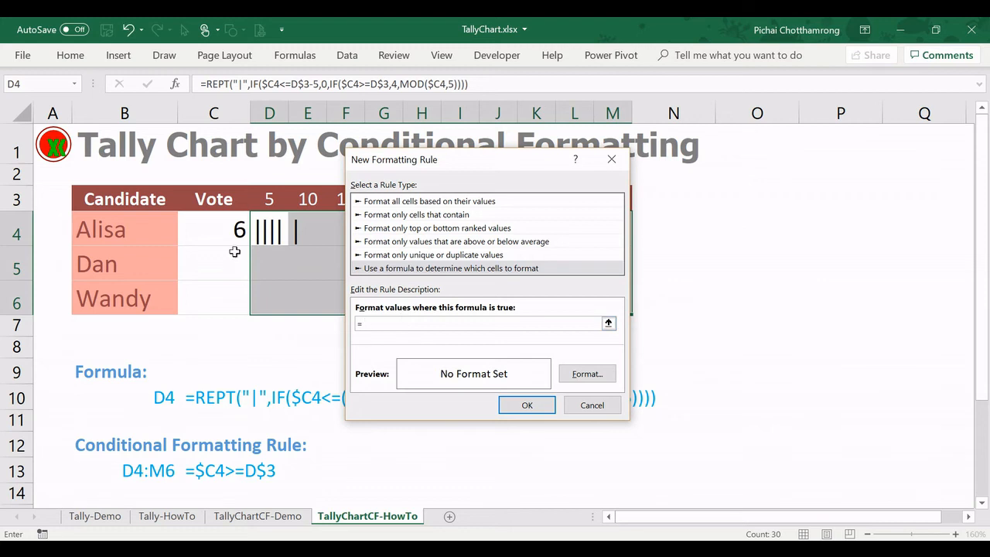
pyautogui.click(214, 229)
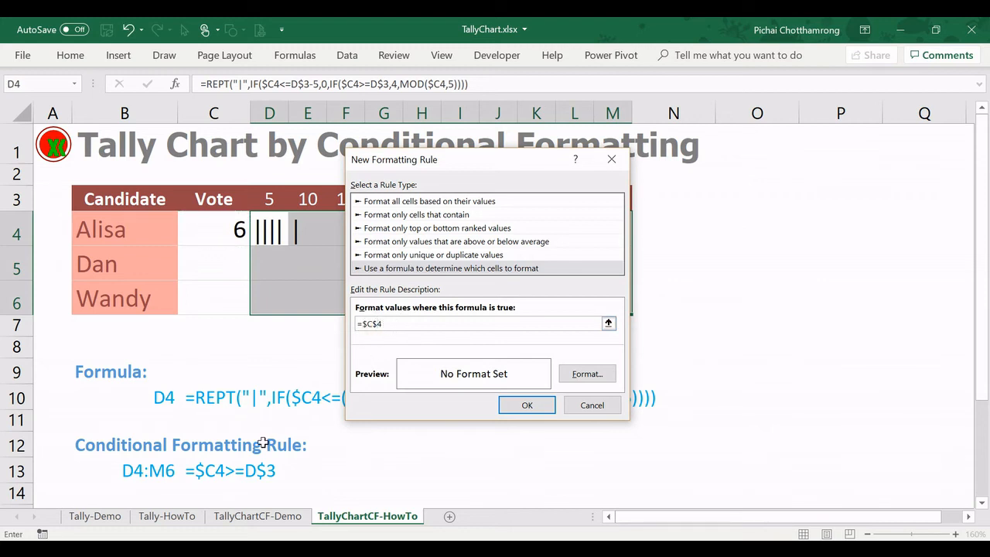
pyautogui.moveTo(300, 298)
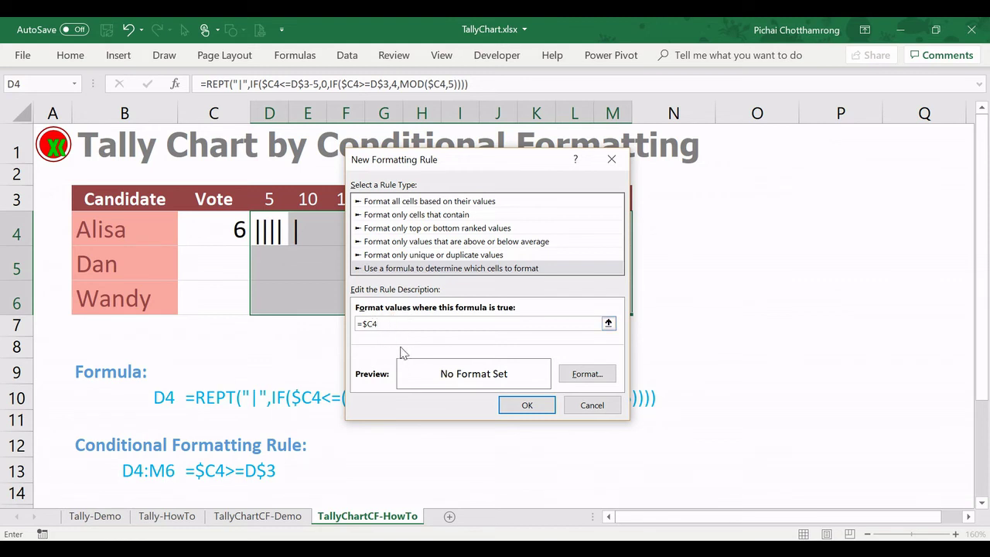
pyautogui.write('>')
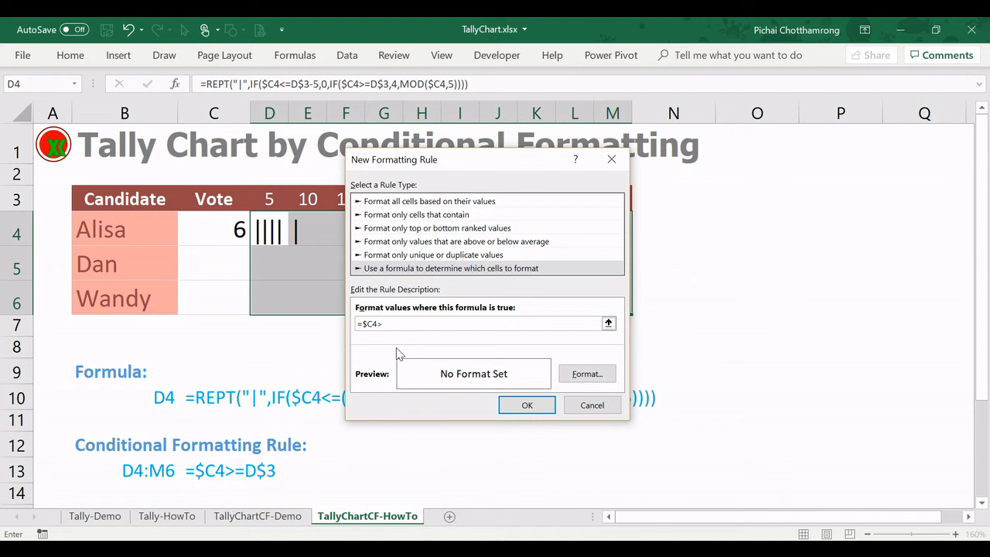
pyautogui.write('=')
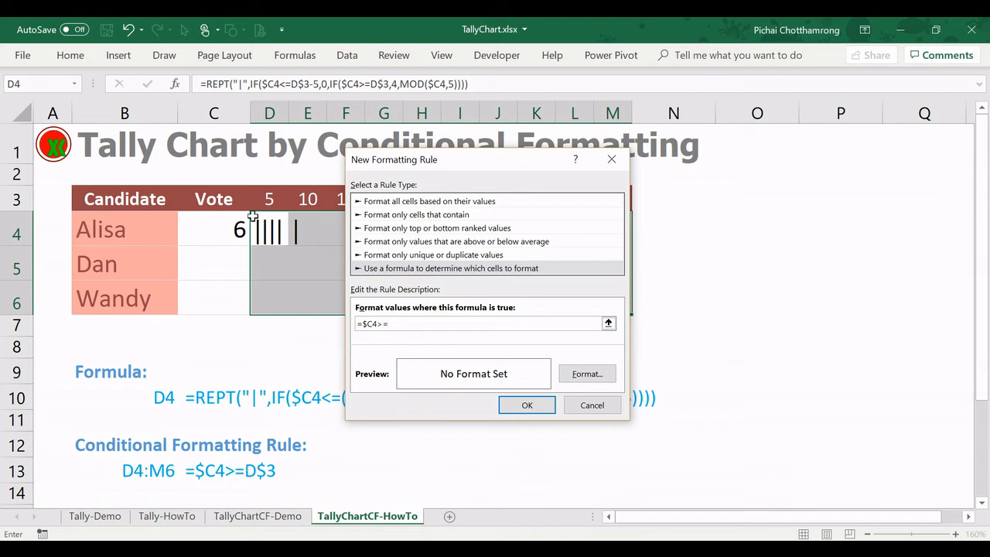
pyautogui.click(269, 198)
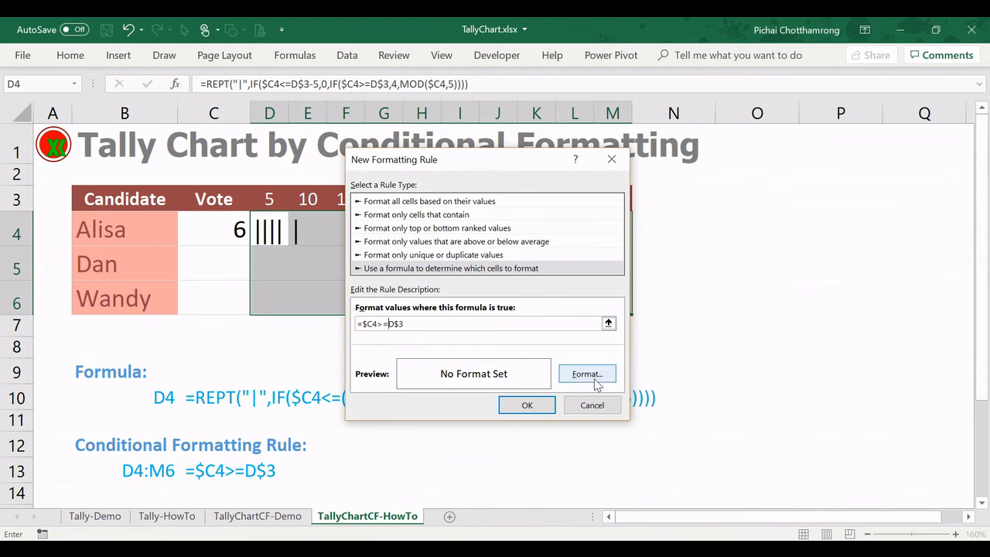
pyautogui.click(586, 373)
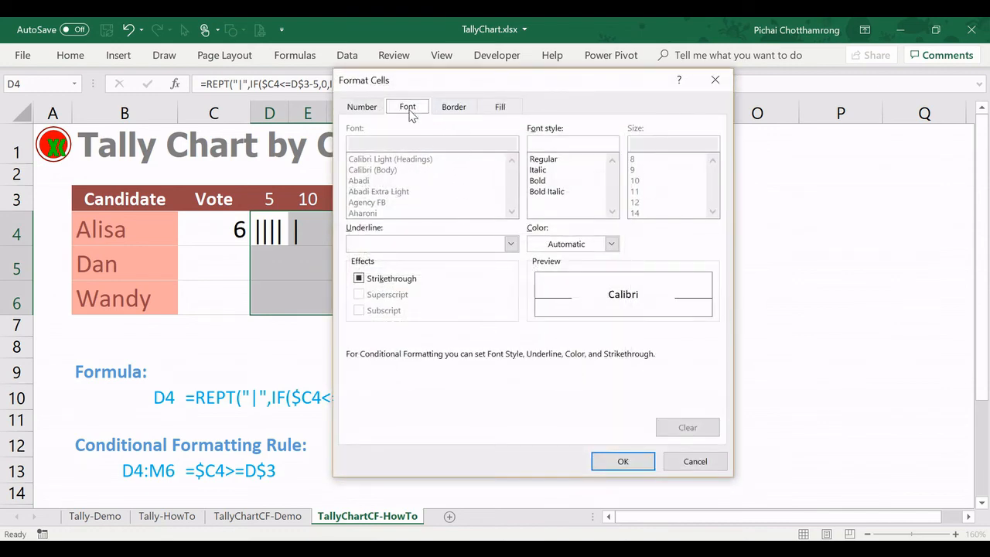
# - Set the rule's format to Strikethrough and apply it, crossing Alisa's first group of marks
pyautogui.click(359, 278)
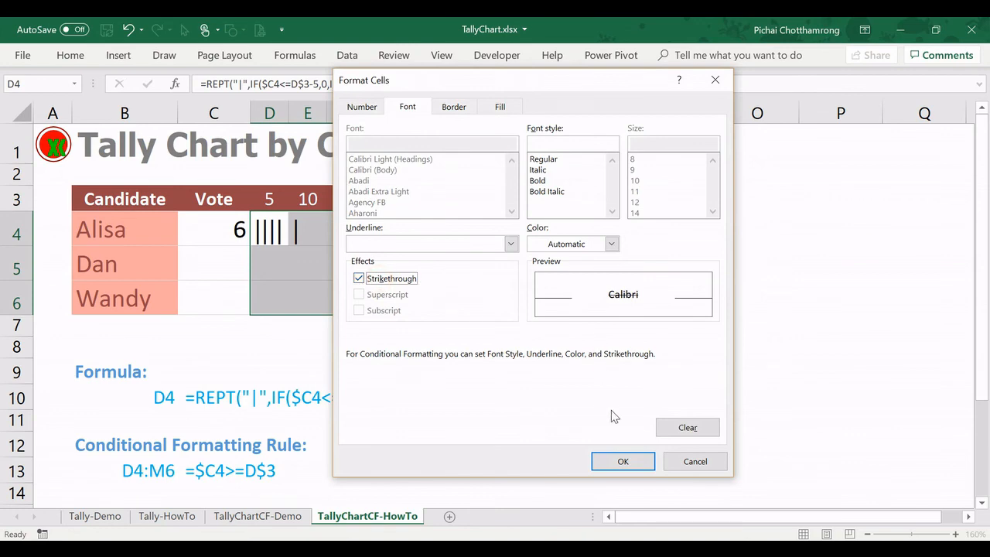
pyautogui.click(622, 461)
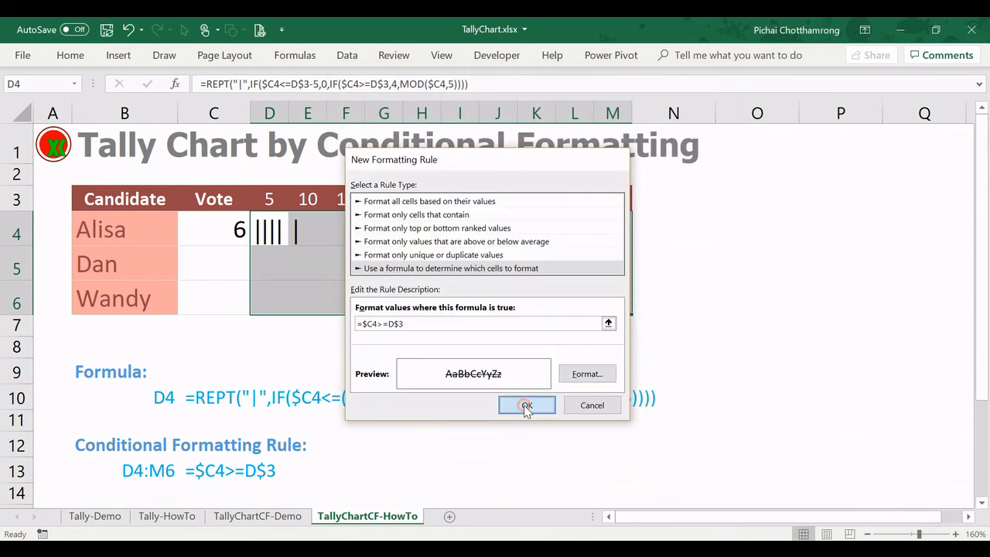
pyautogui.click(526, 405)
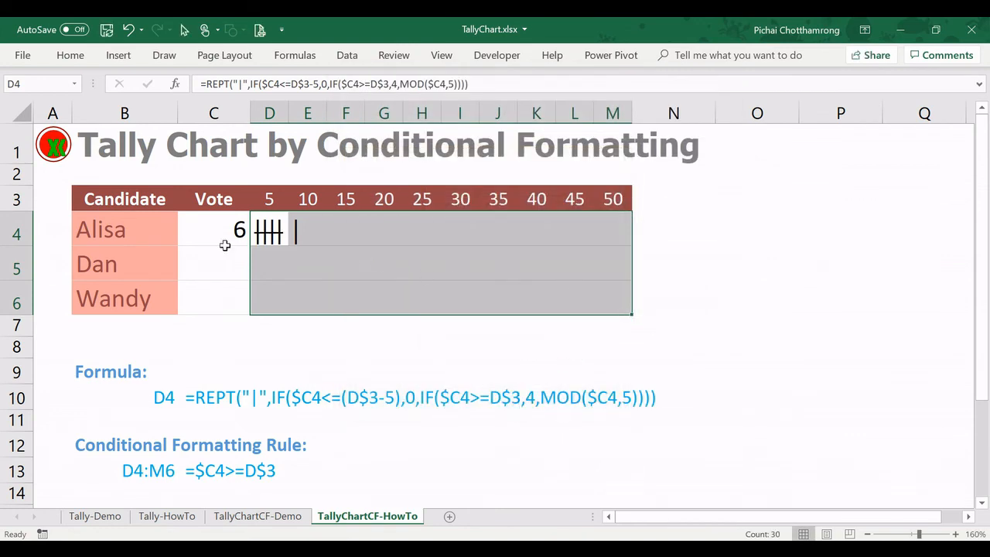
pyautogui.click(213, 263)
pyautogui.write('15')
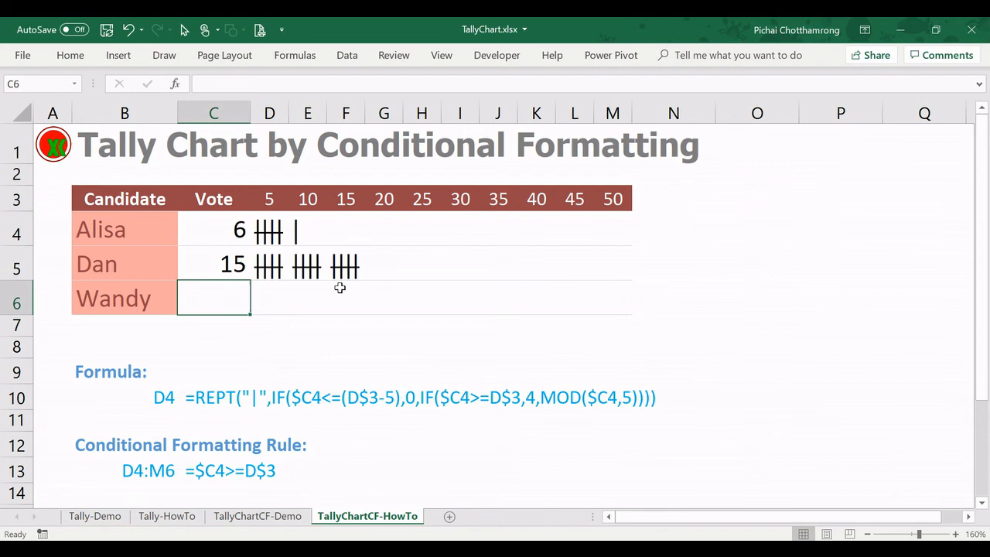
# - Set Wandy to 19, Alisa to 25 and Dan to 37 votes, then review the header value 5 in D3
pyautogui.write('19')
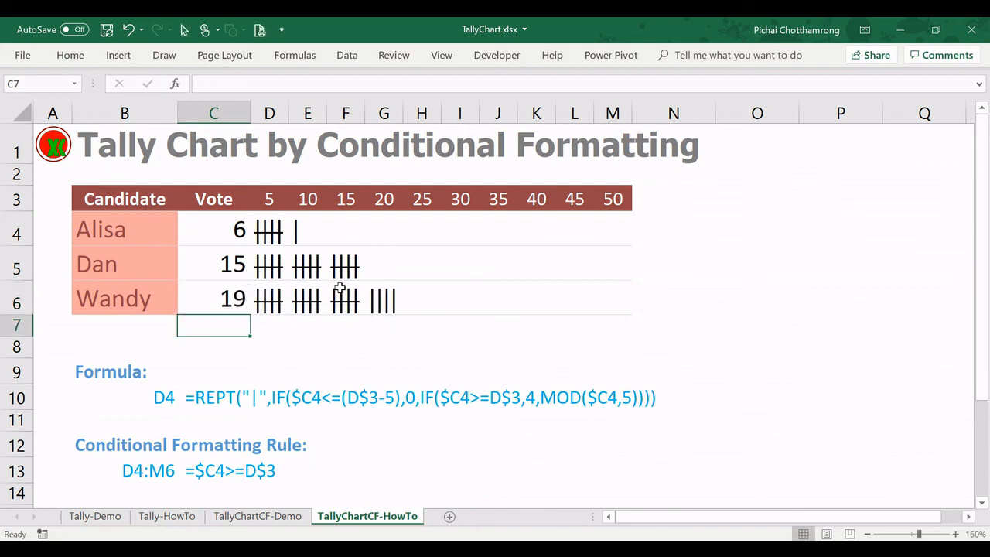
pyautogui.click(214, 229)
pyautogui.write('25')
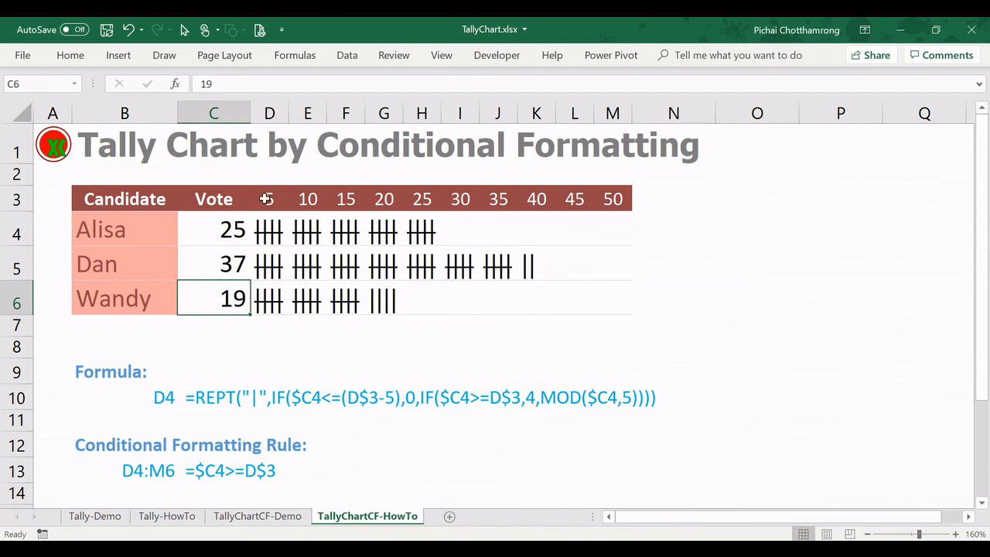
pyautogui.click(269, 198)
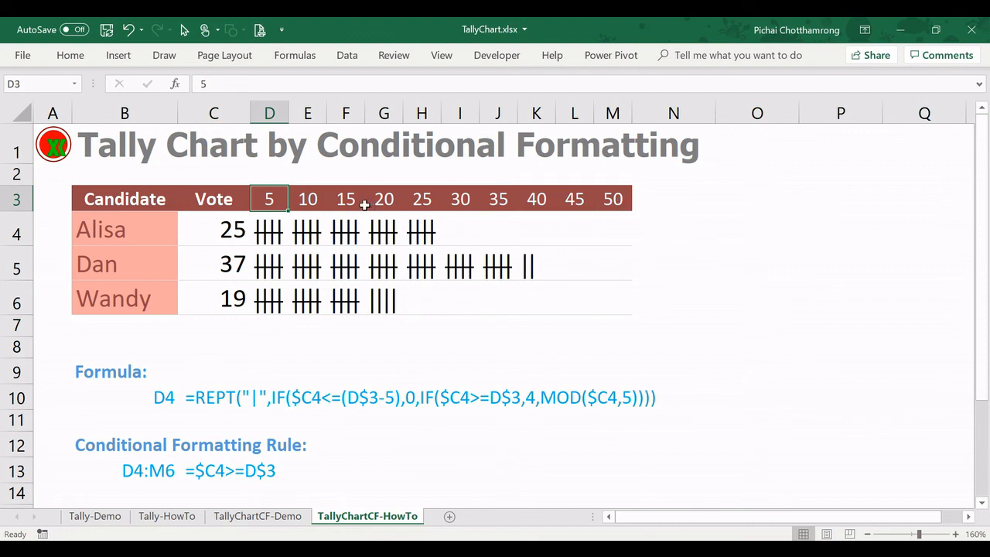
pyautogui.moveTo(280, 200)
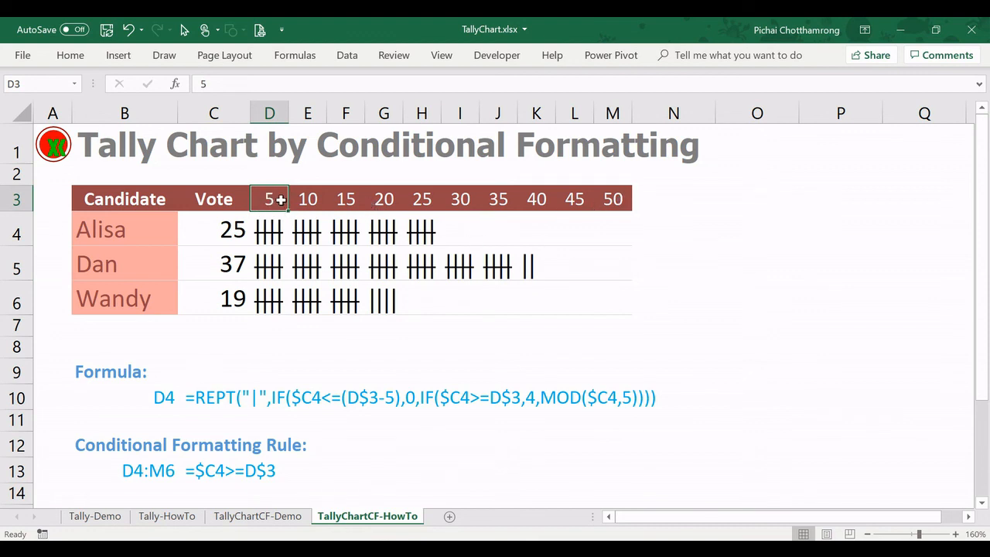